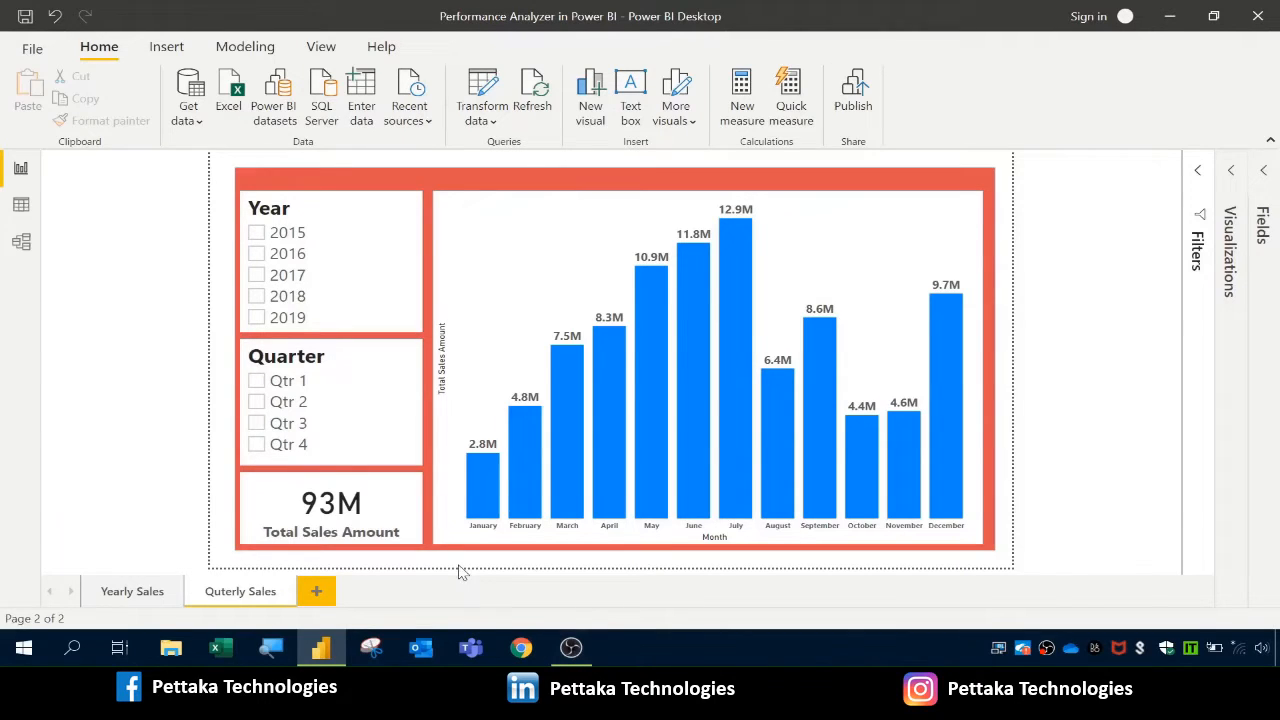
mouse_move(316, 591)
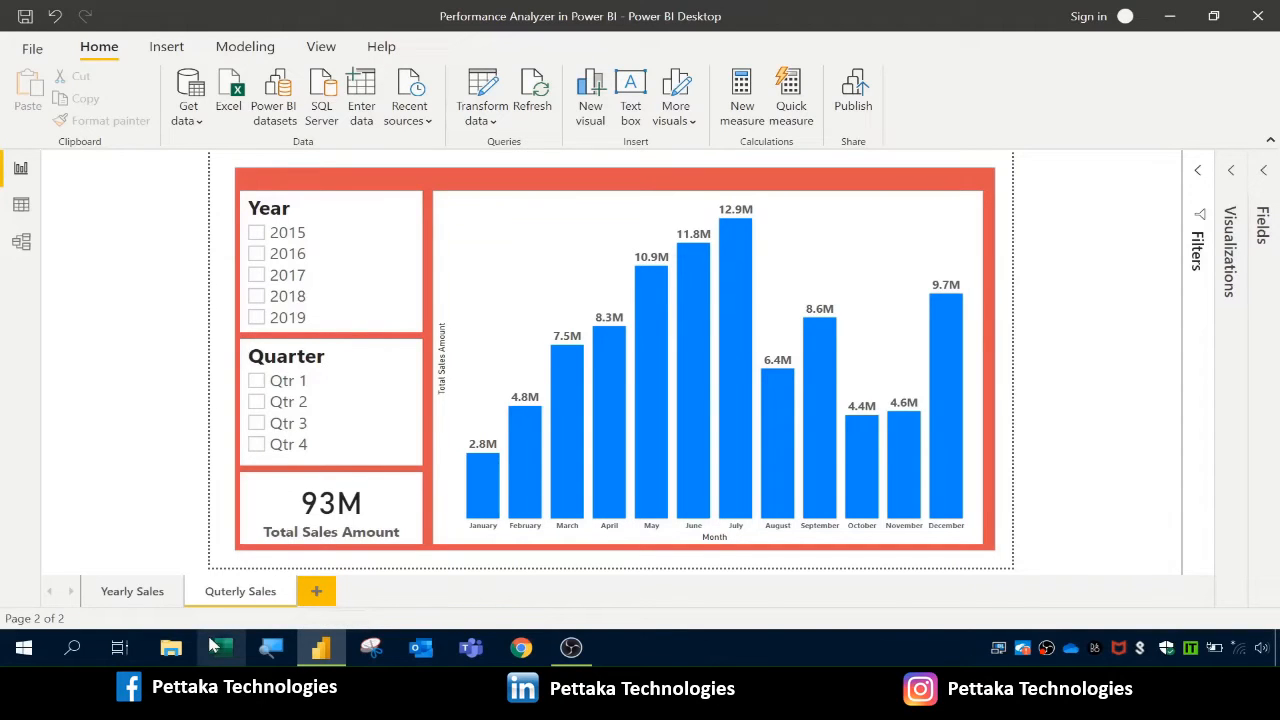
mouse_move(220, 648)
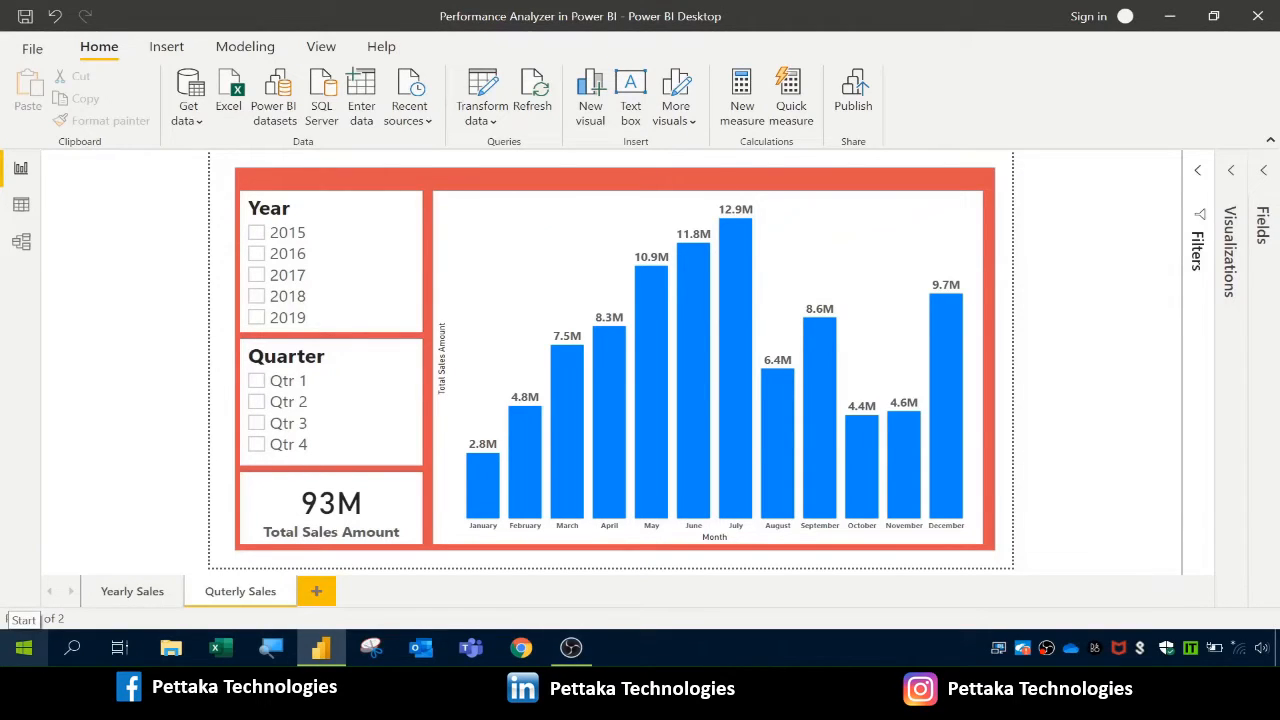
mouse_move(398, 470)
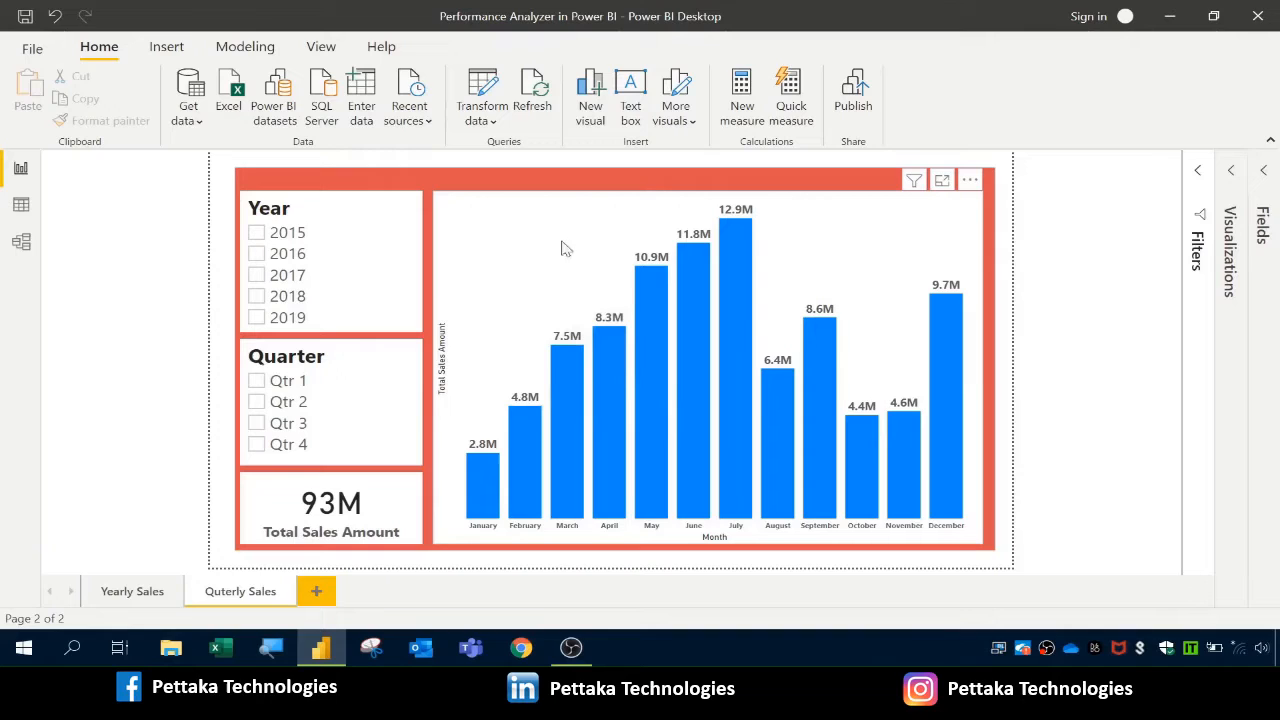
mouse_move(617, 236)
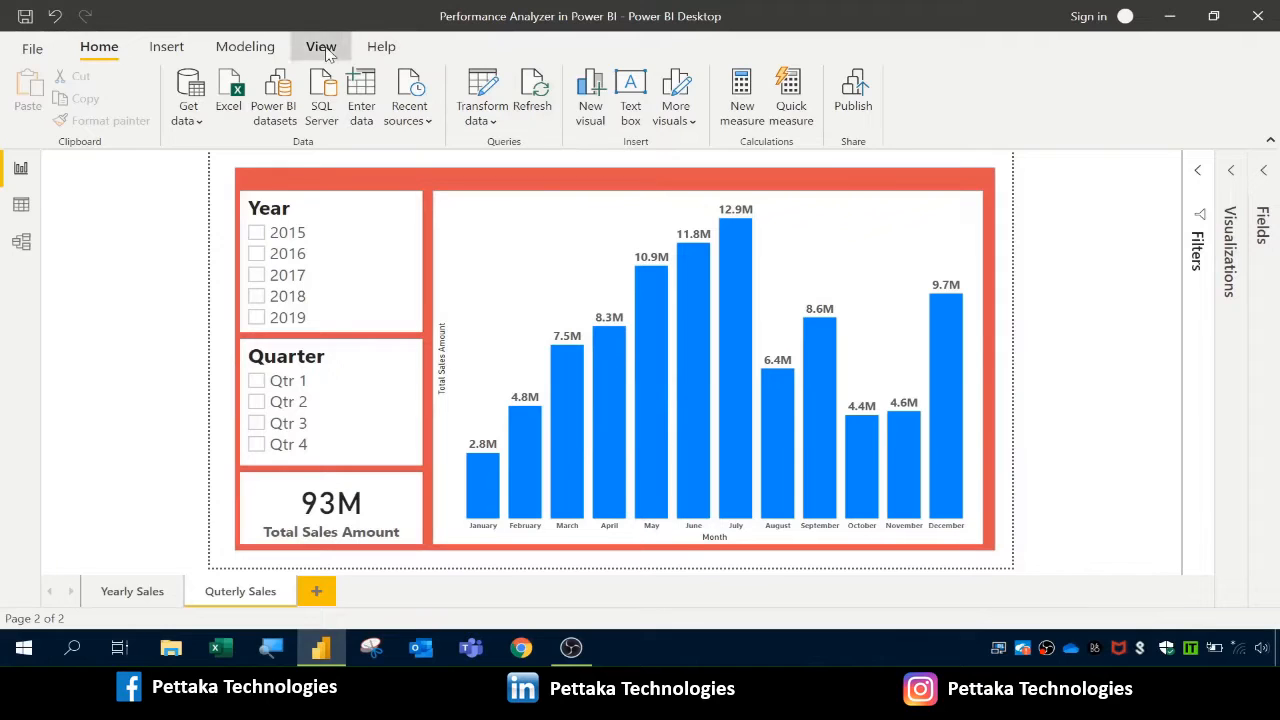
- Show the Performance analyzer pane from the View ribbon
click(321, 46)
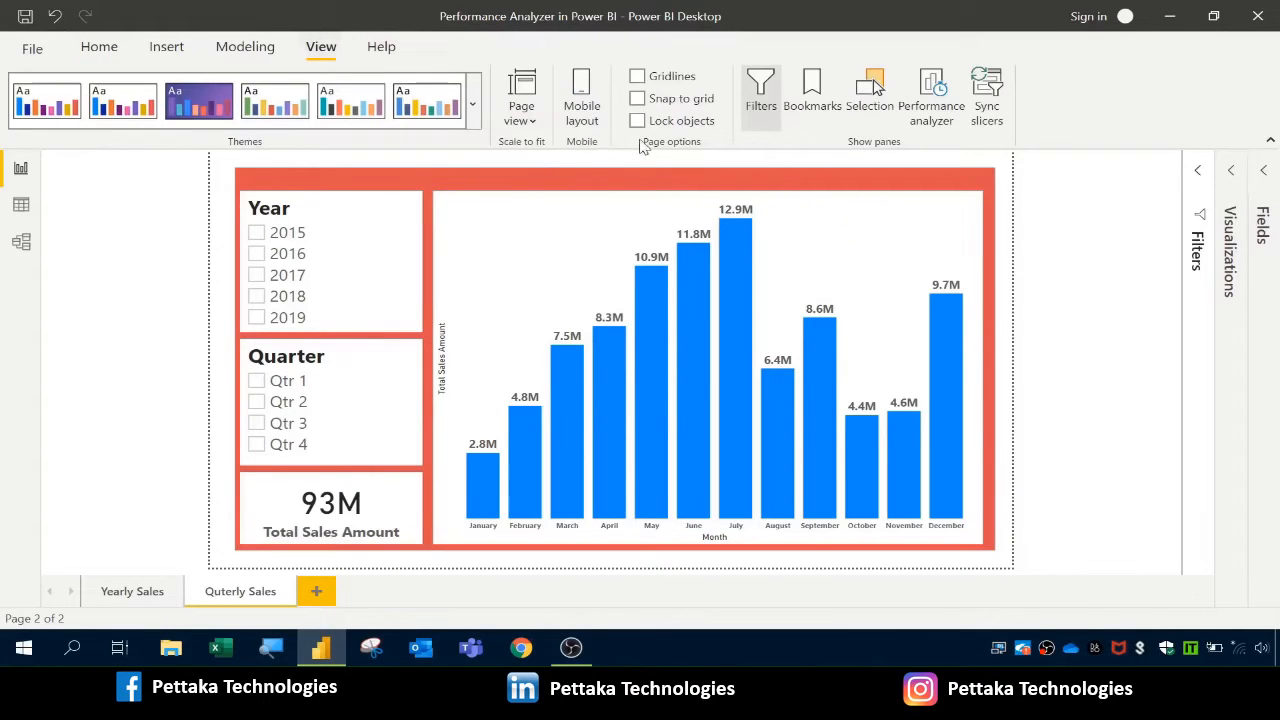
mouse_move(931, 95)
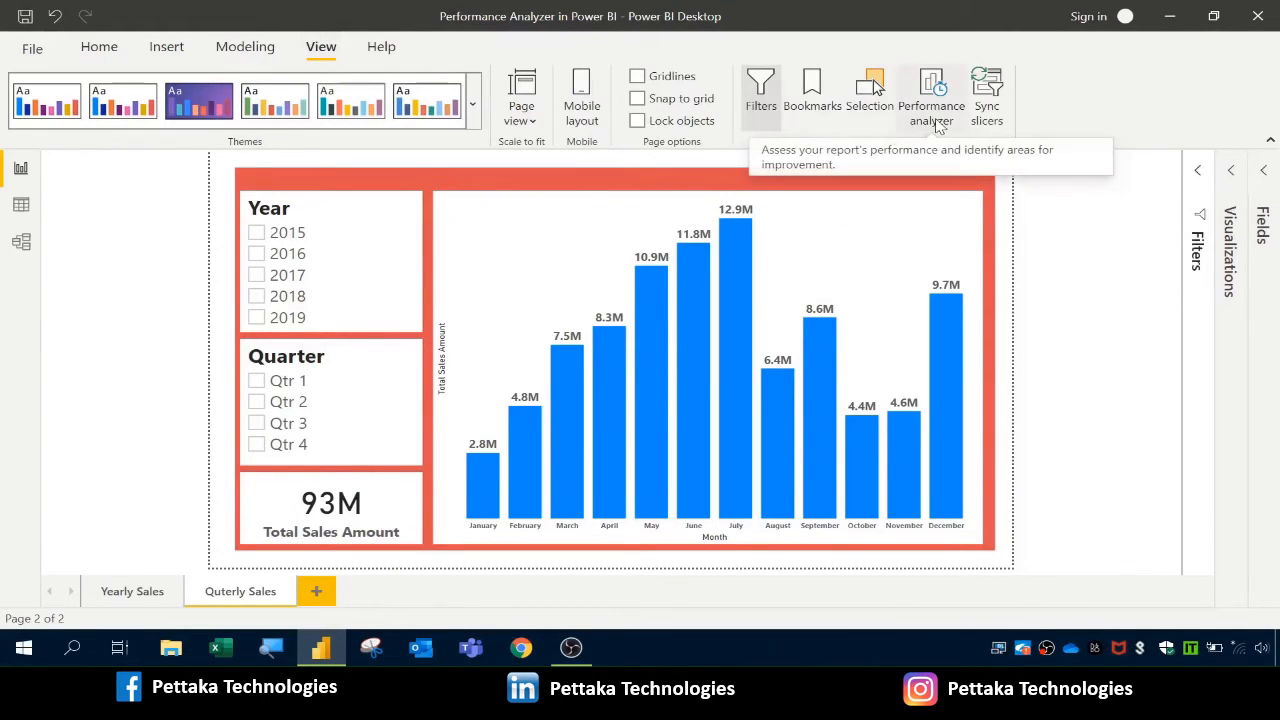
click(930, 95)
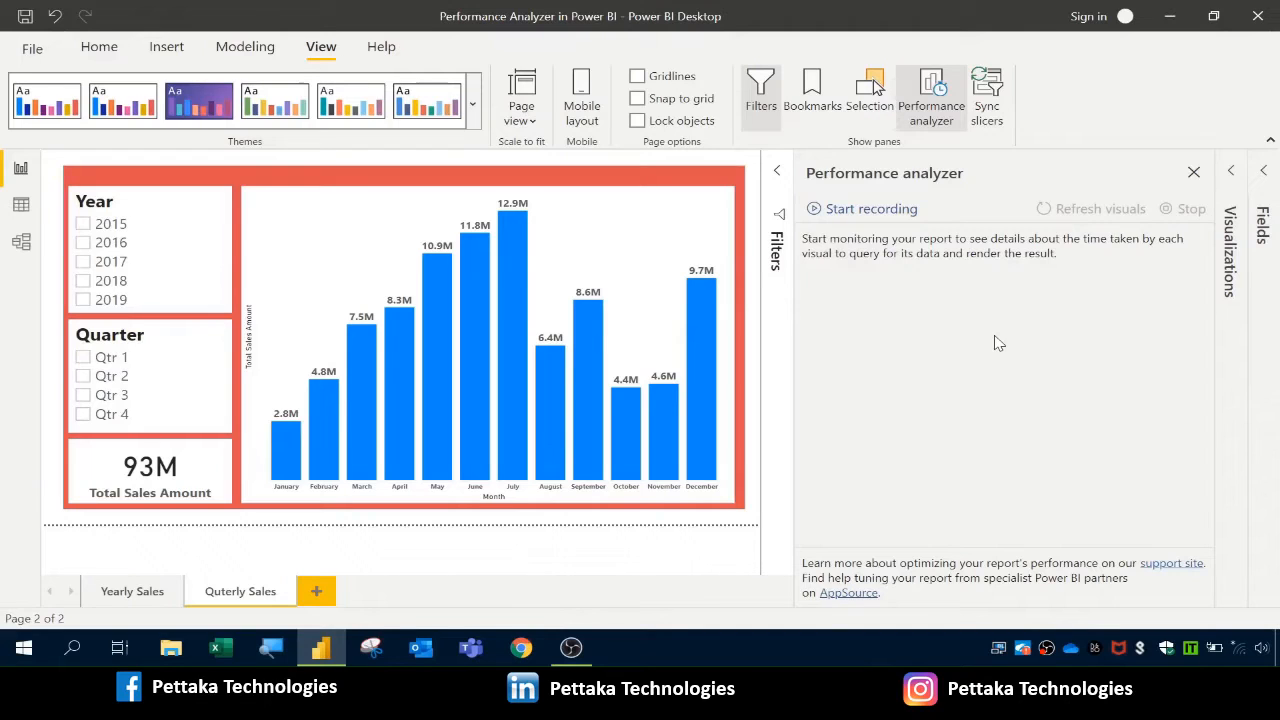
mouse_move(1037, 274)
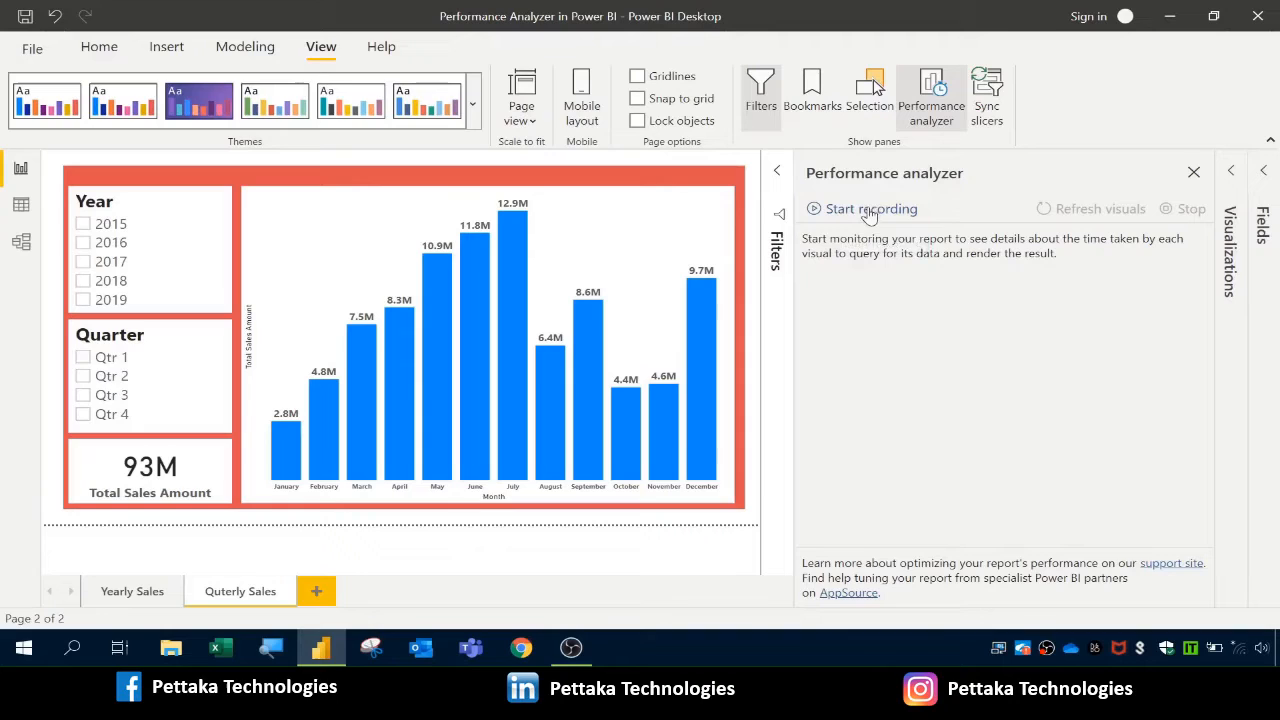
mouse_move(870, 208)
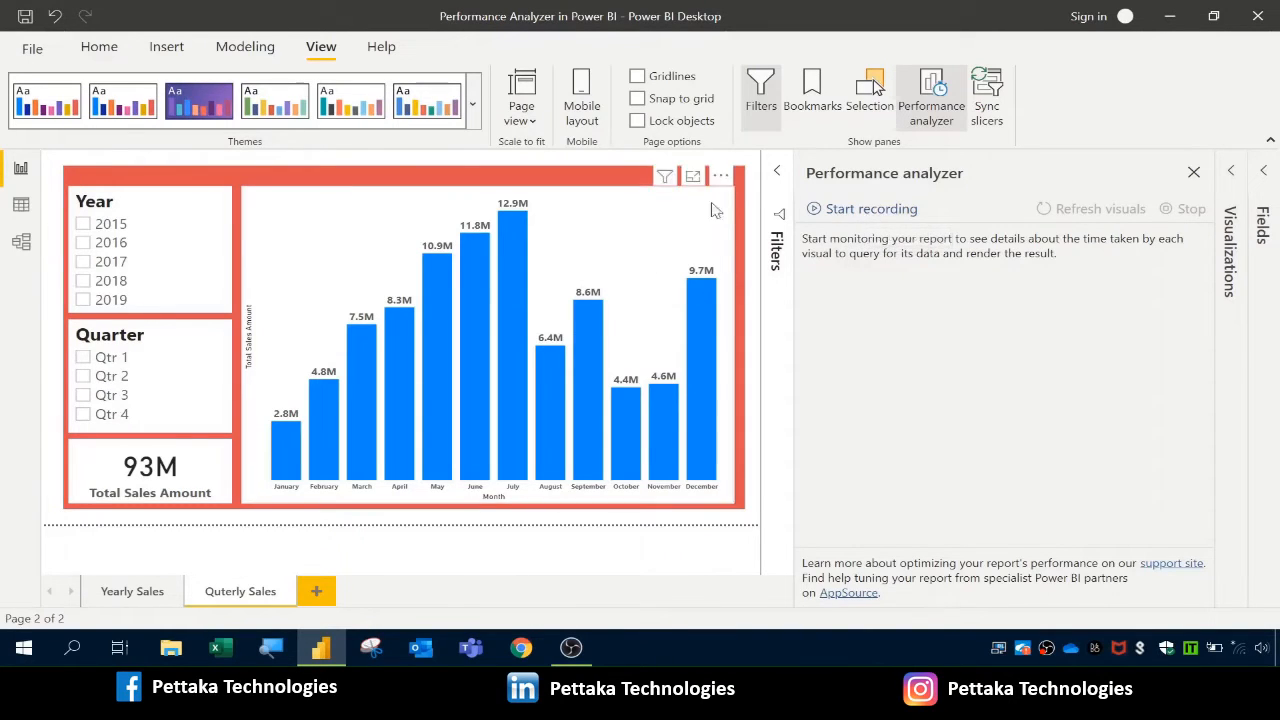
mouse_move(884, 218)
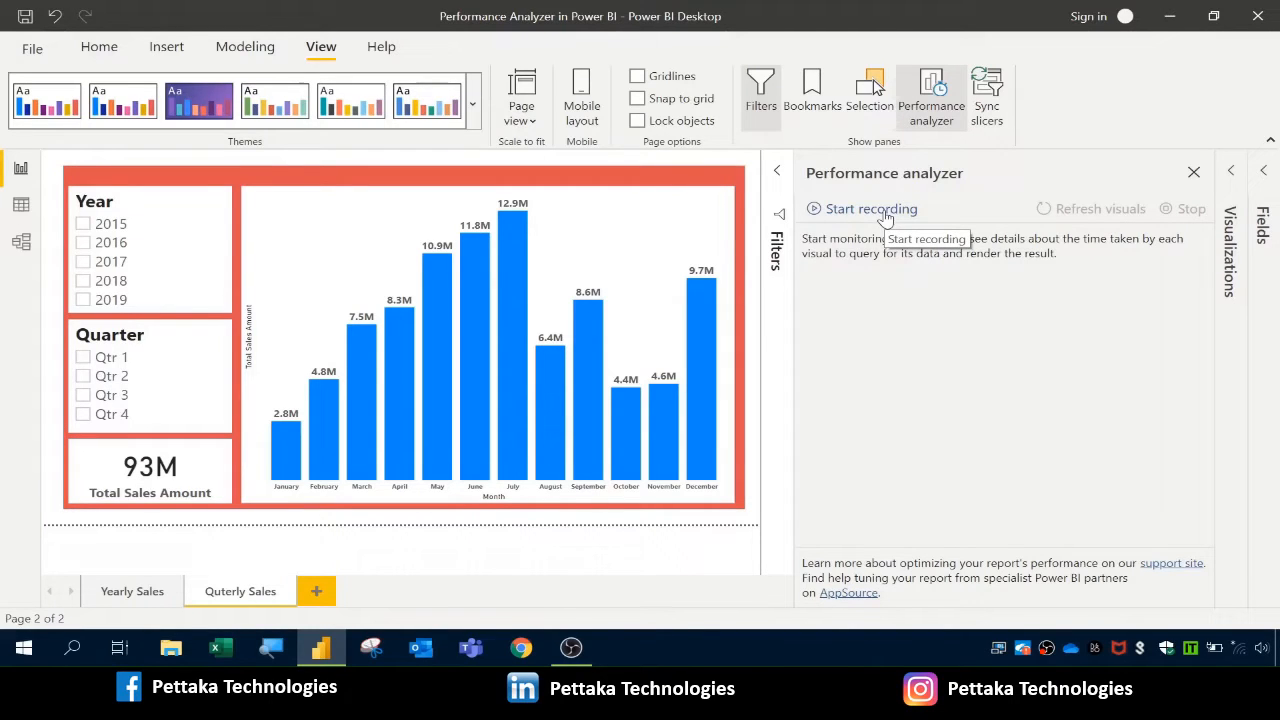
- Start a Performance analyzer recording of visual timings
click(870, 208)
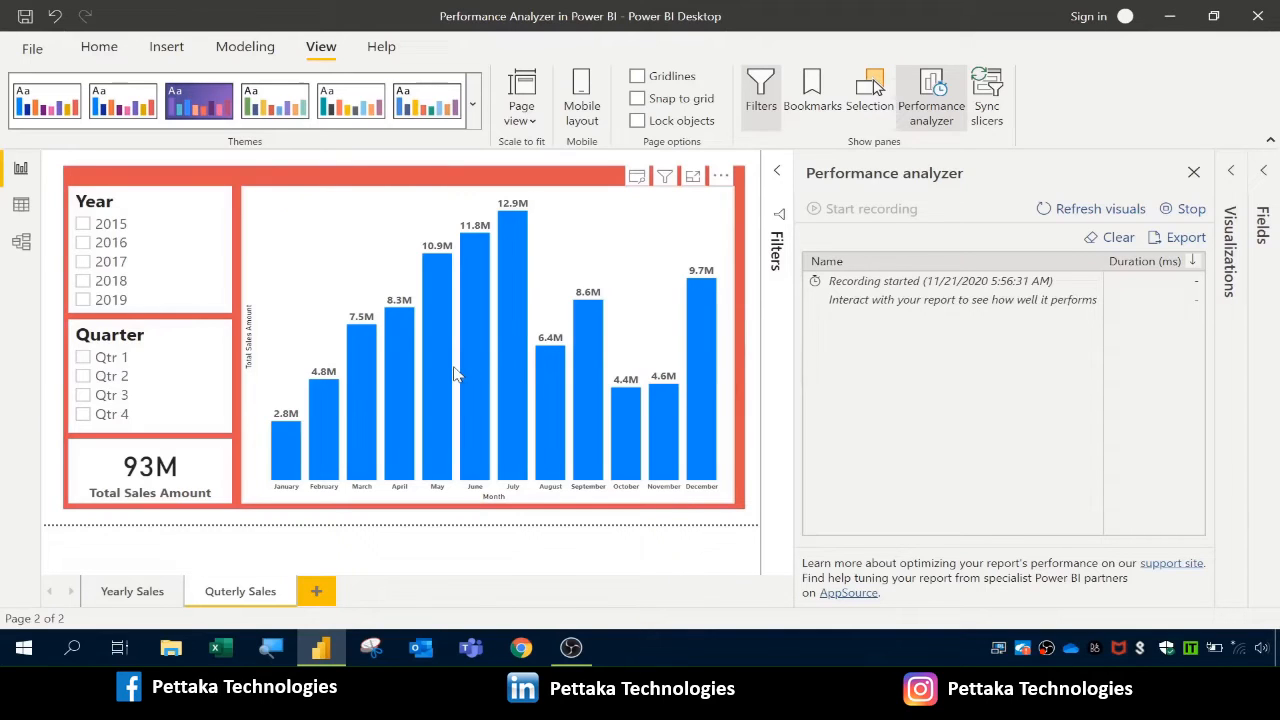
mouse_move(500, 337)
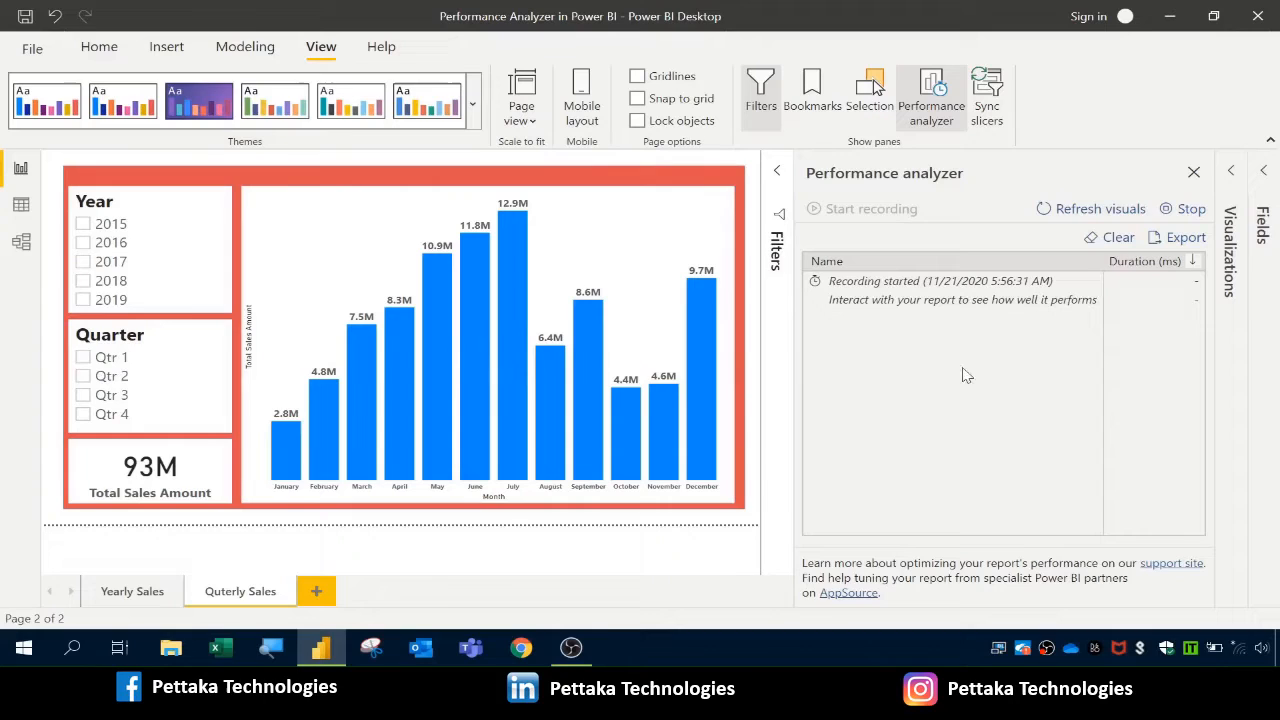
mouse_move(960, 361)
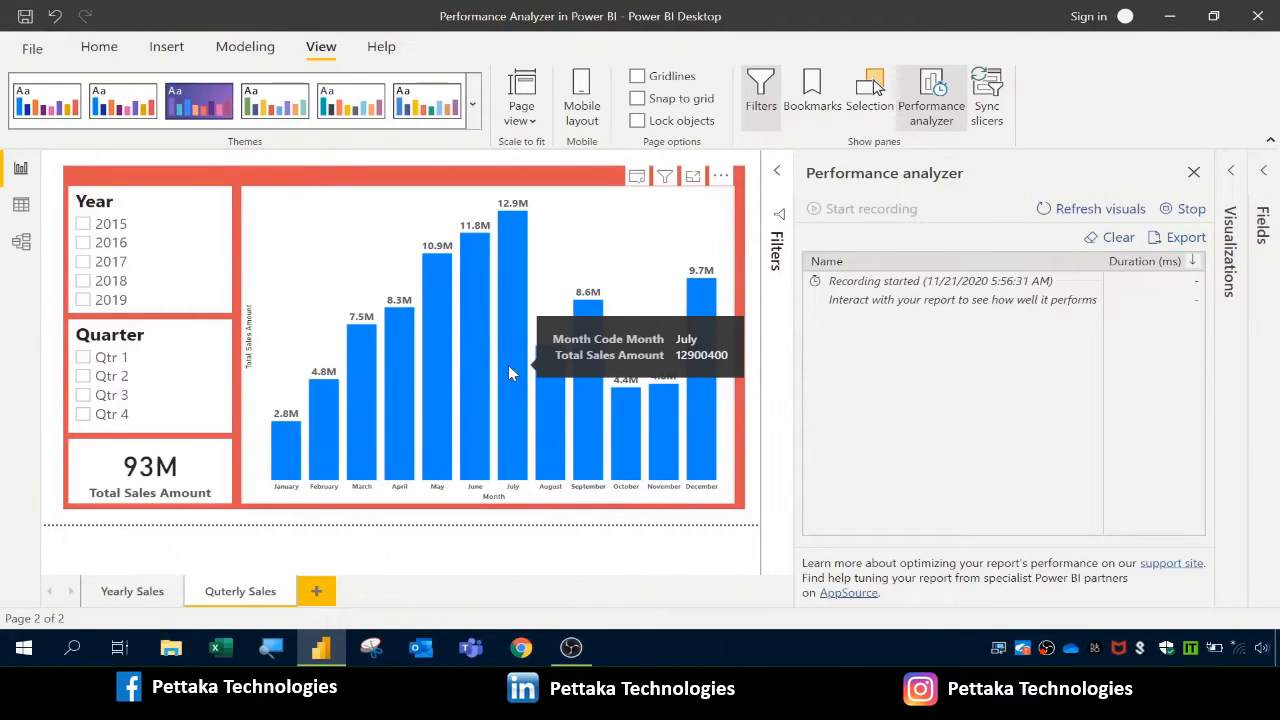
mouse_move(390, 328)
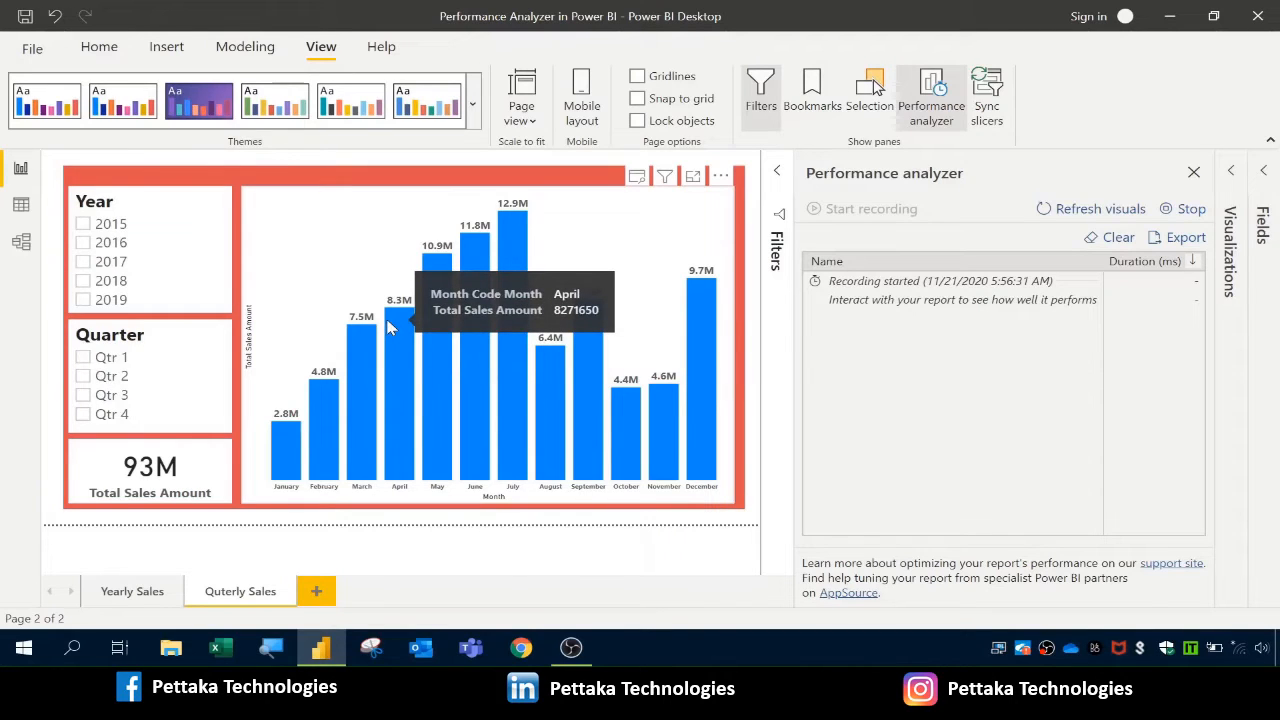
mouse_move(418, 332)
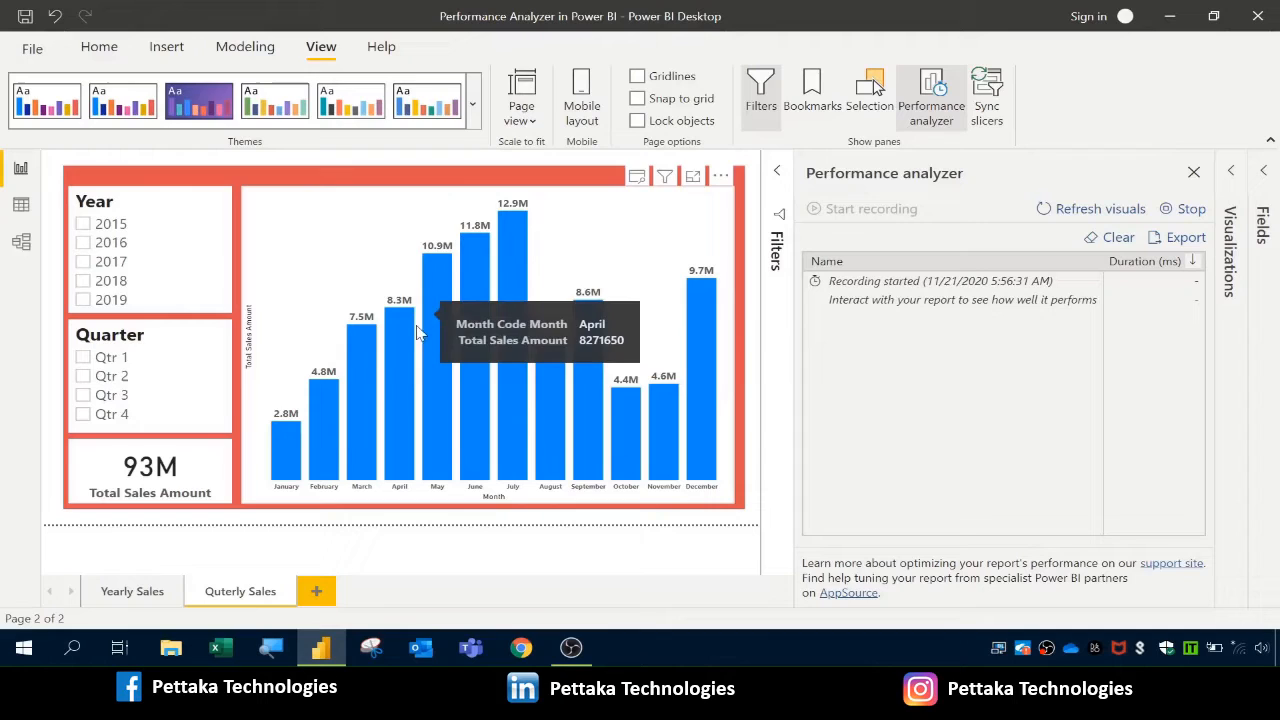
mouse_move(188, 358)
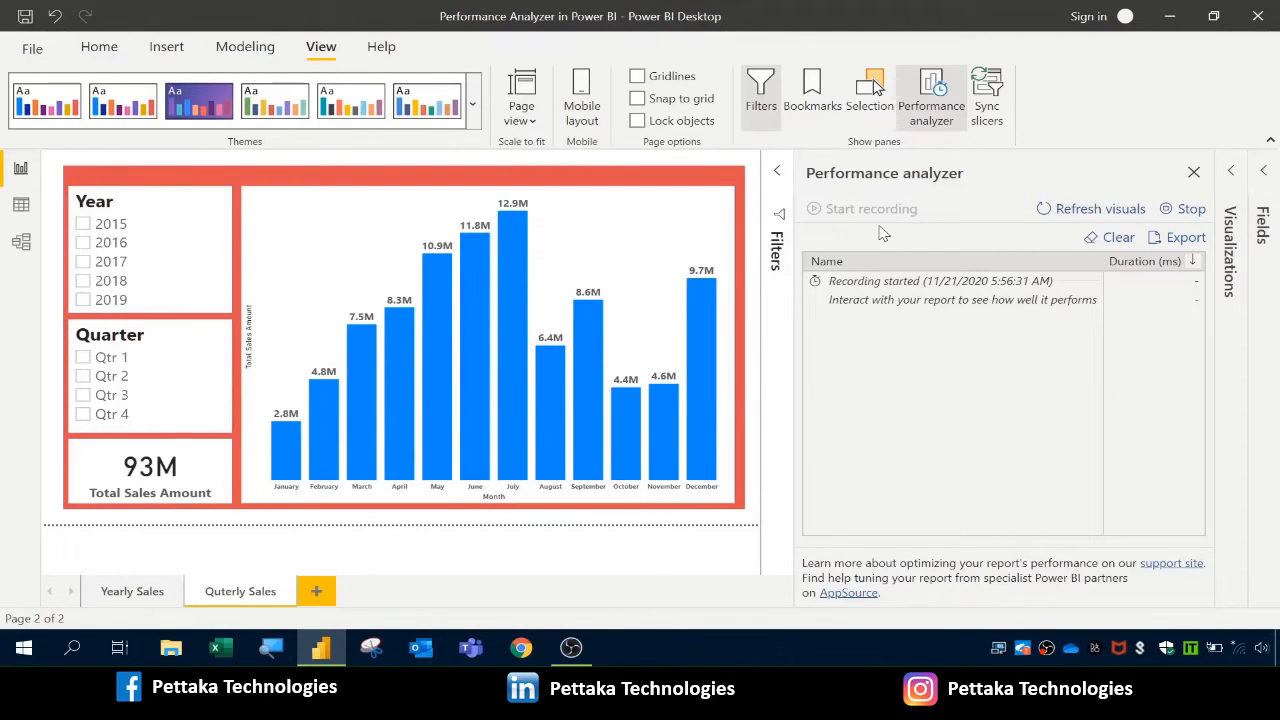
mouse_move(888, 230)
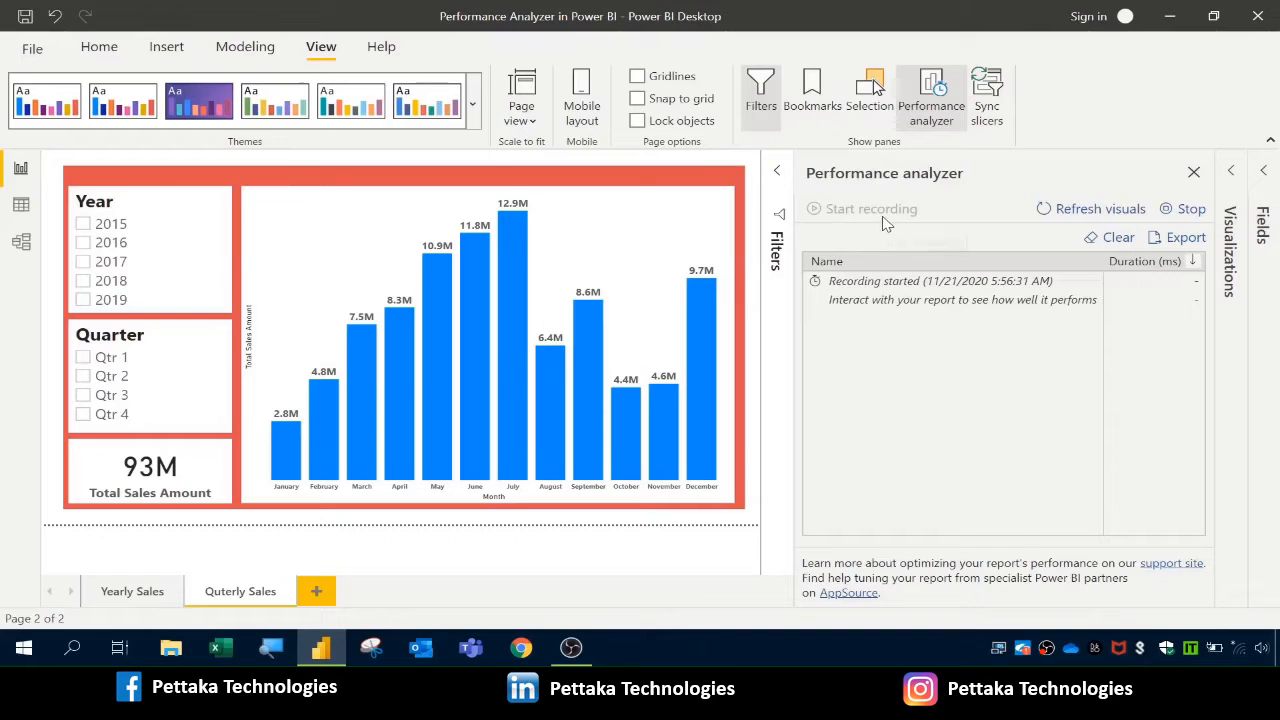
mouse_move(995, 218)
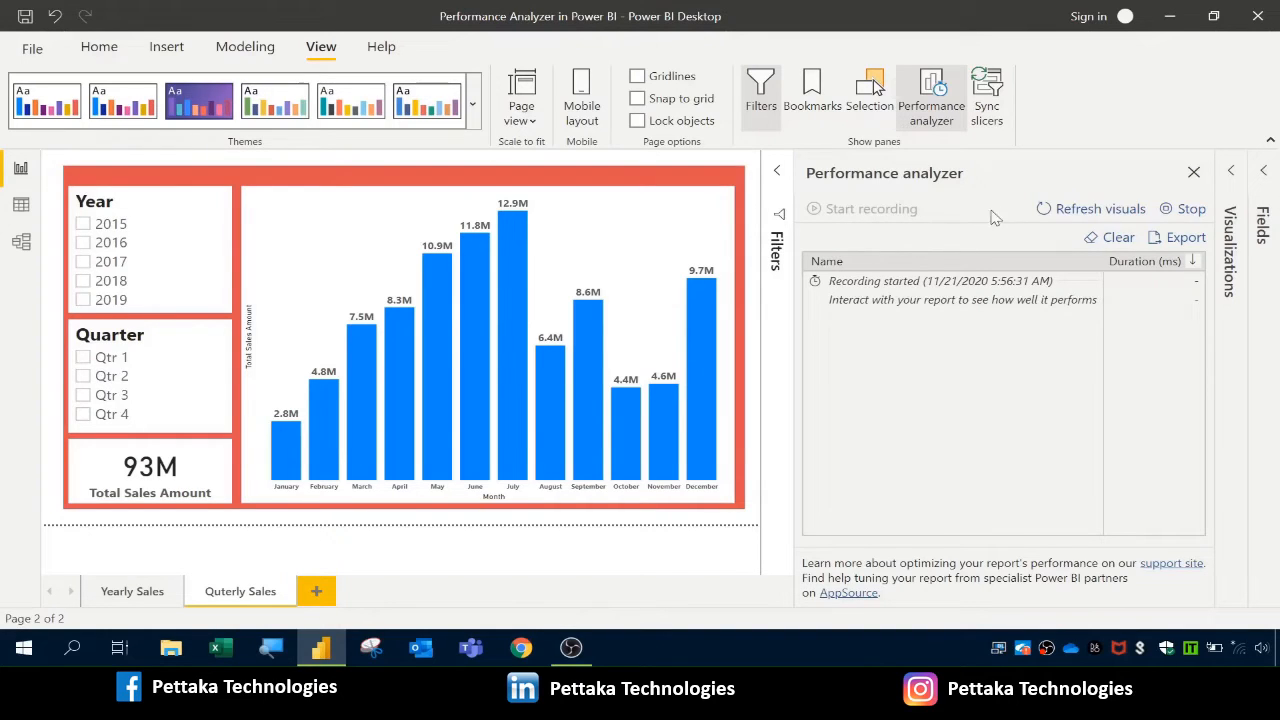
mouse_move(1166, 210)
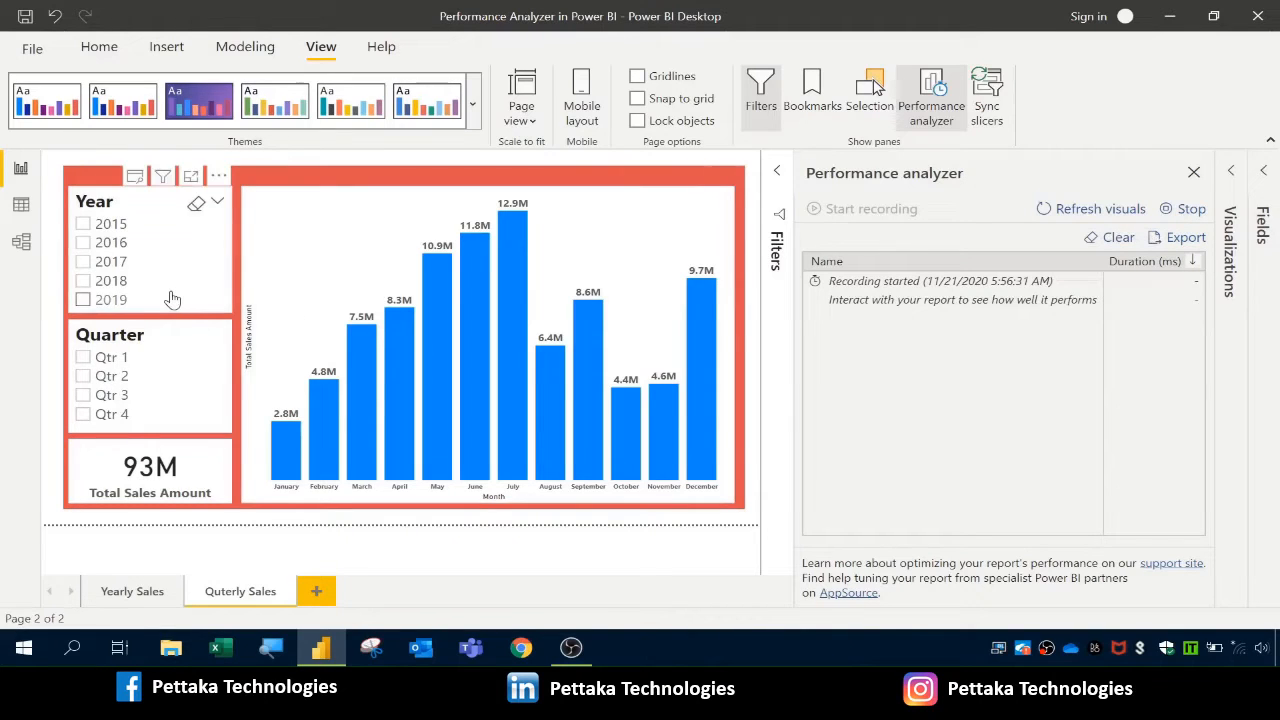
- Filter the Year slicer to 2019 while the analyzer logs slicer-change timings
click(83, 299)
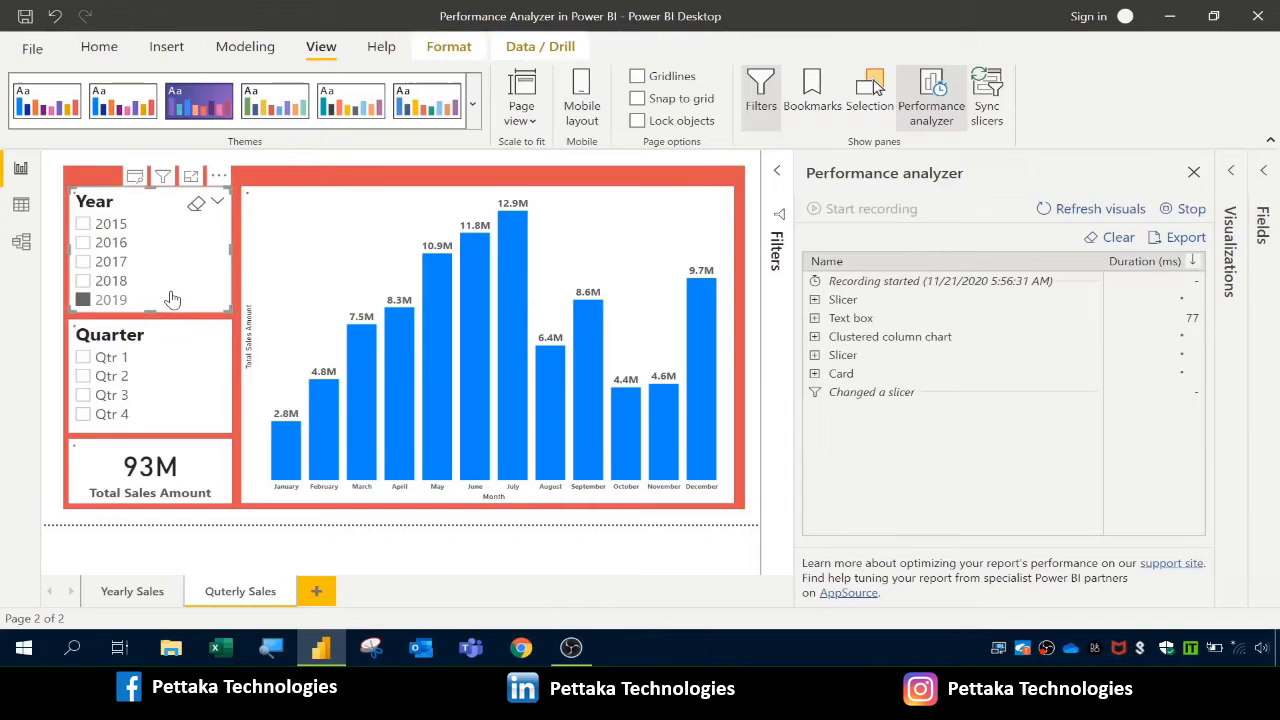
click(83, 299)
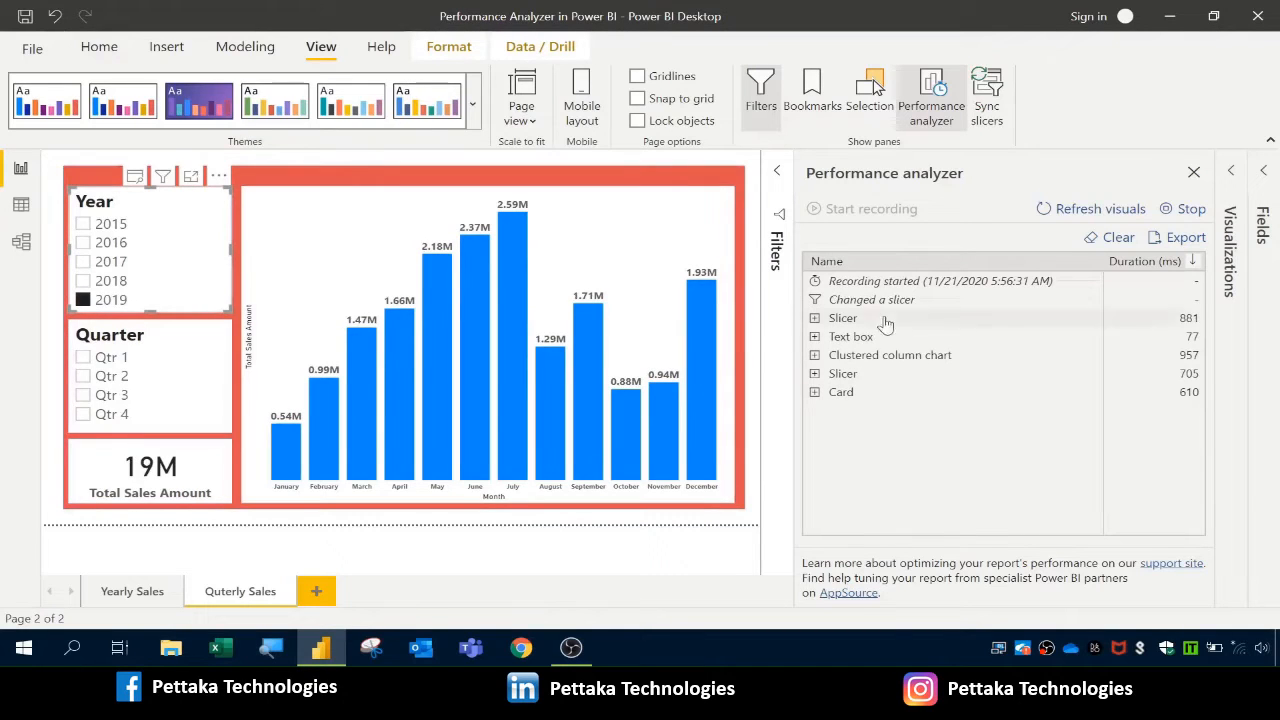
mouse_move(900, 362)
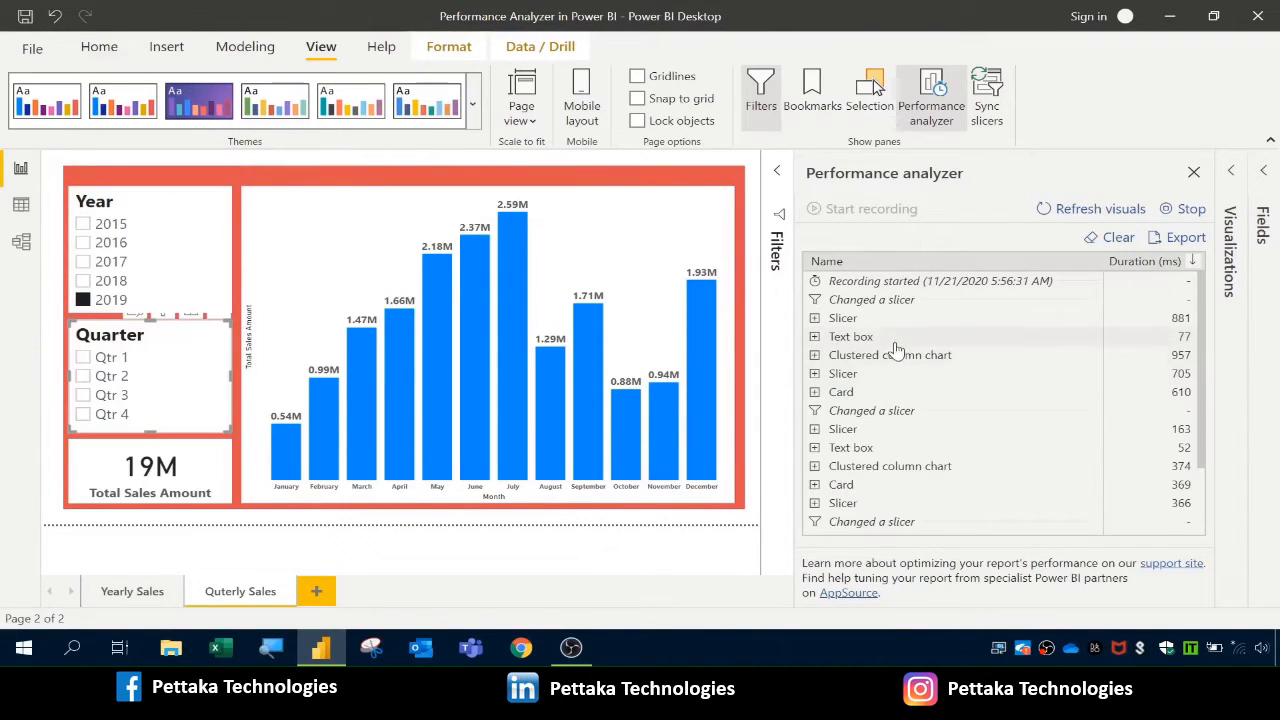
mouse_move(891, 325)
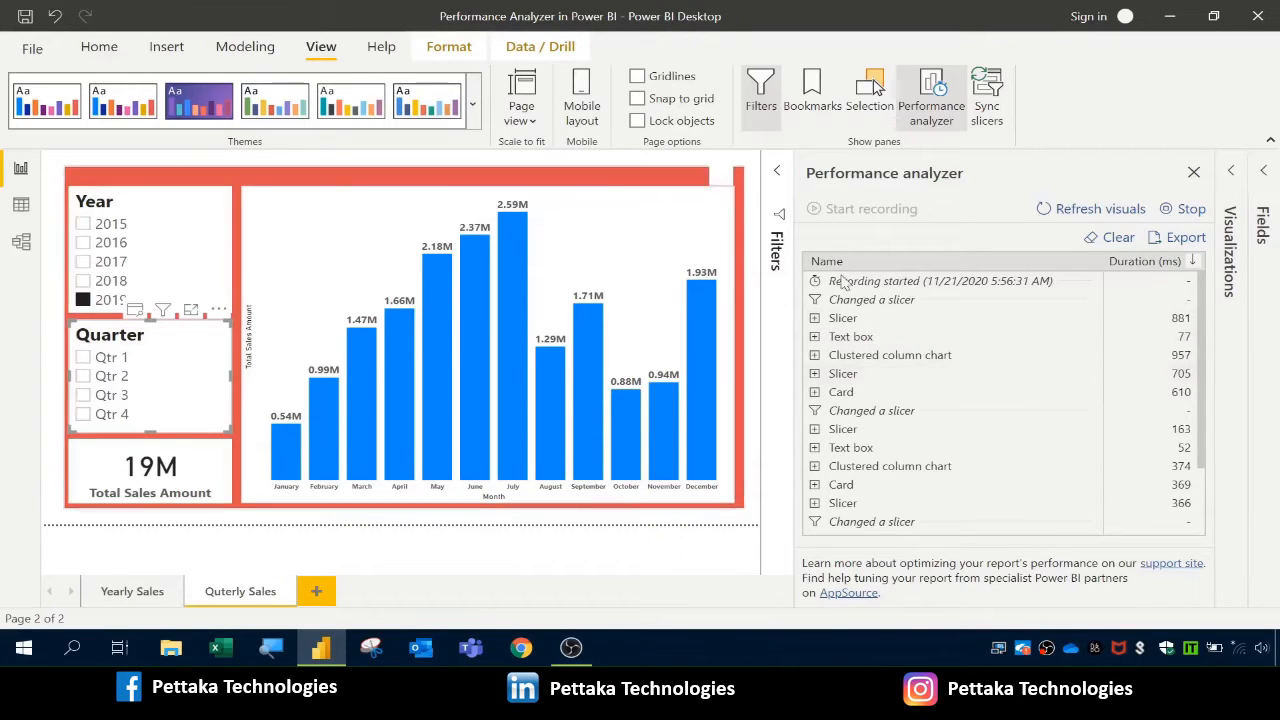
mouse_move(1128, 312)
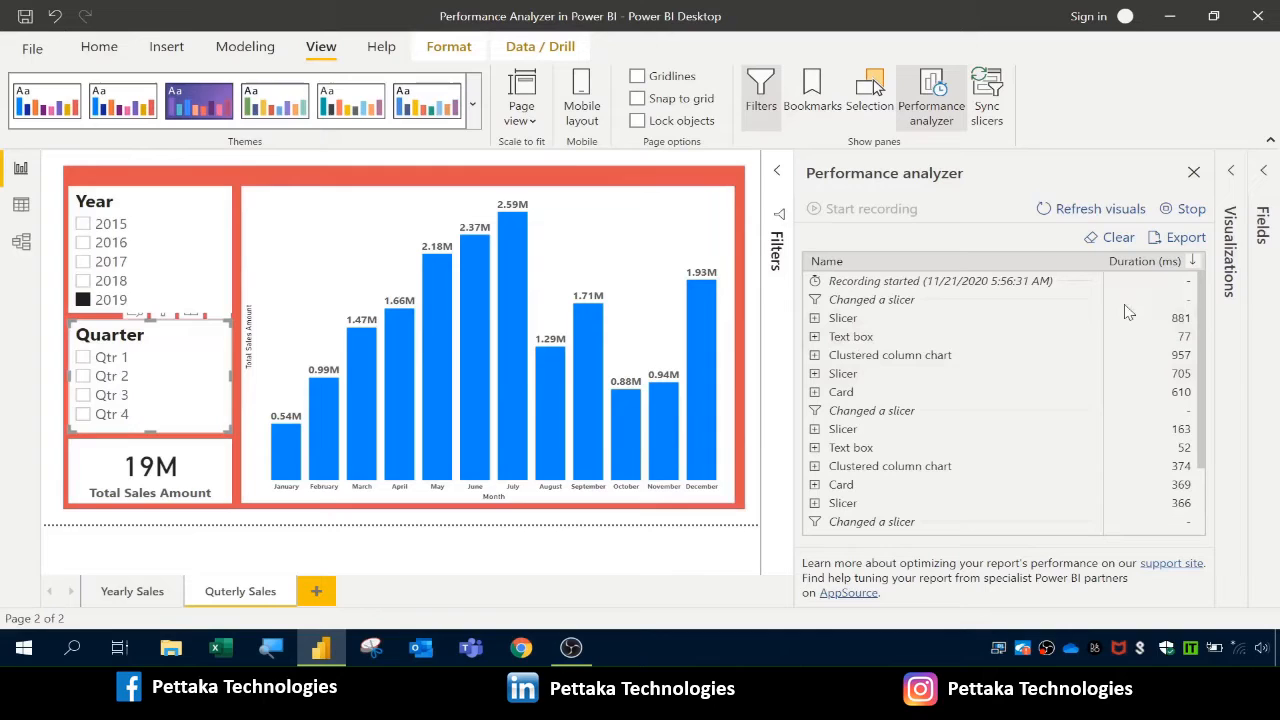
mouse_move(1175, 401)
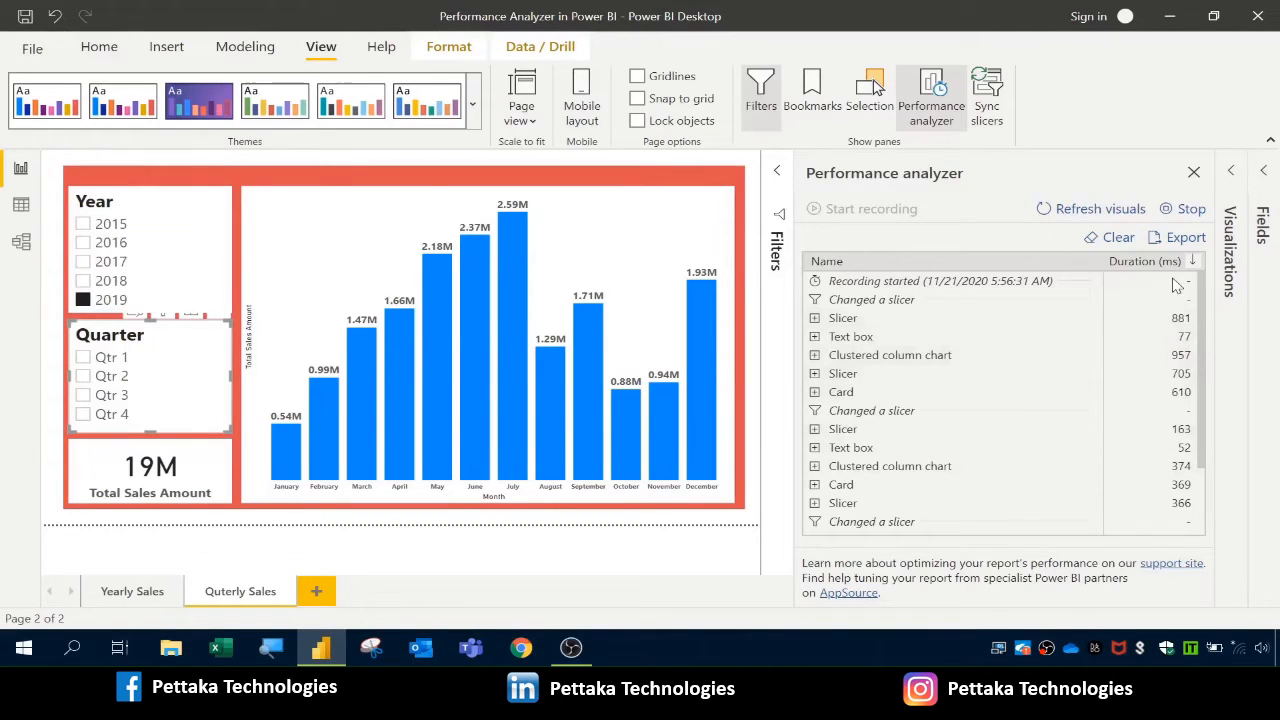
mouse_move(937, 318)
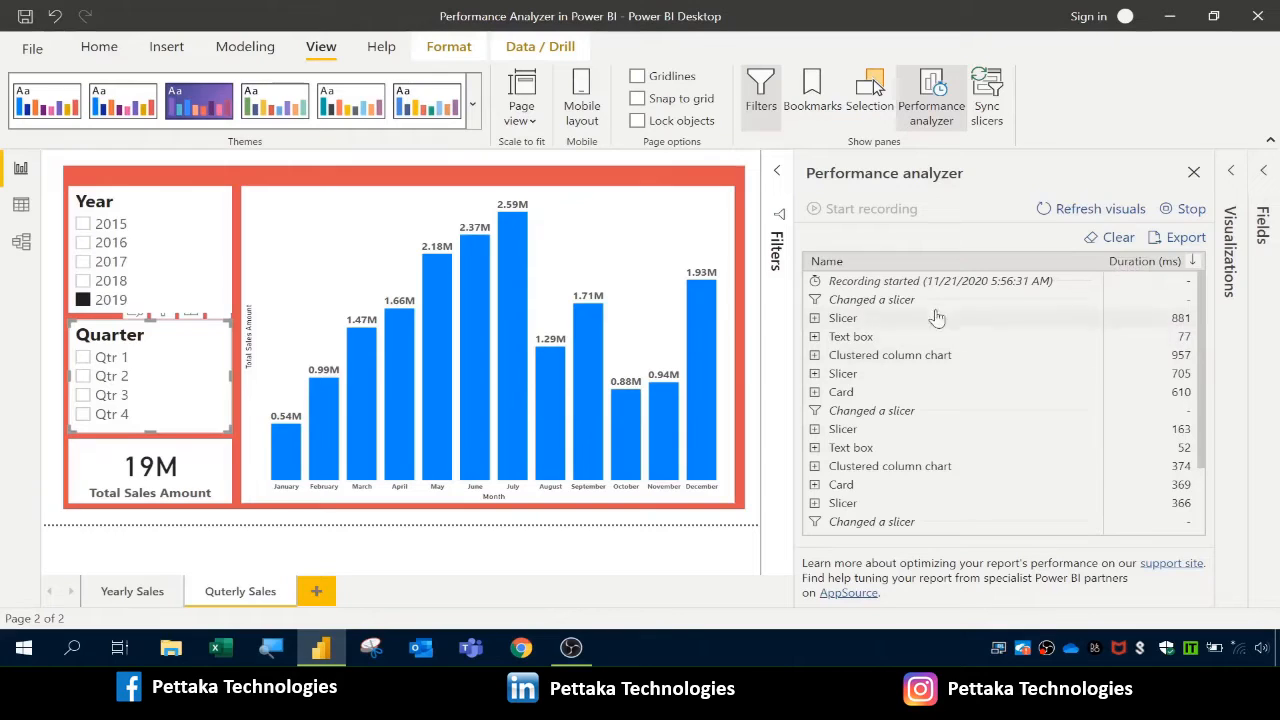
- Clear all entries from the Performance analyzer log
click(1117, 237)
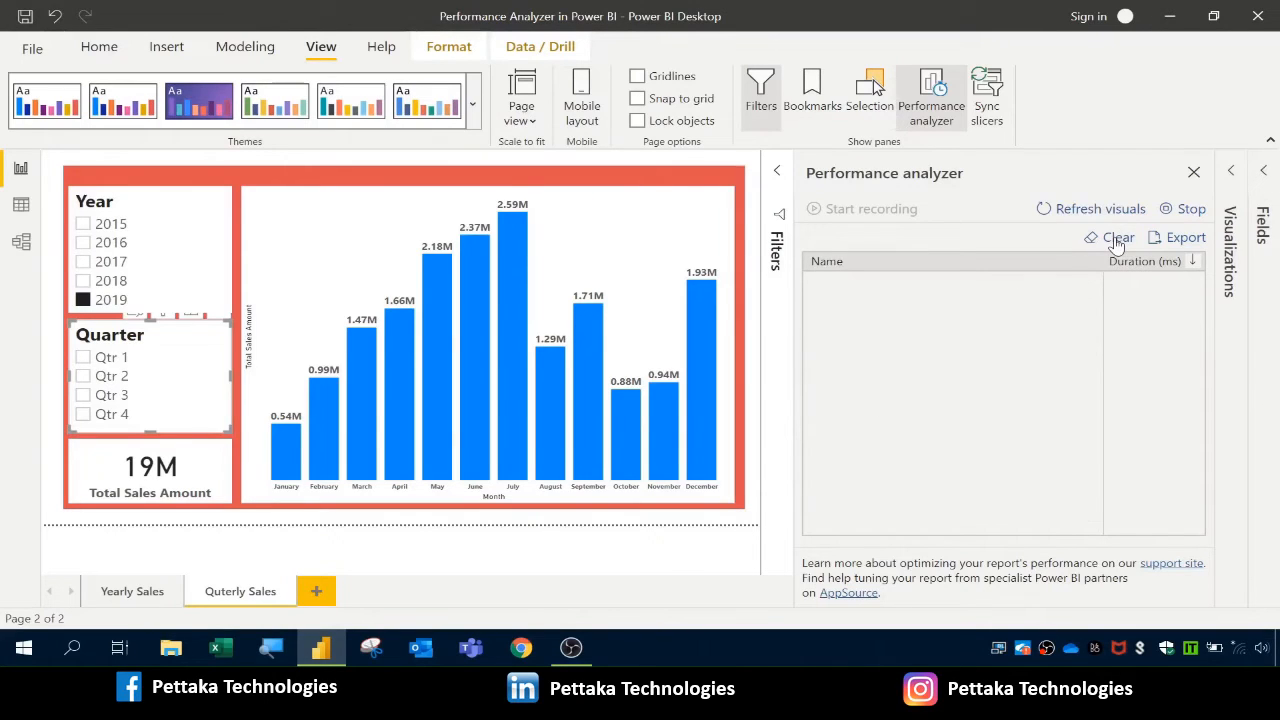
mouse_move(1099, 208)
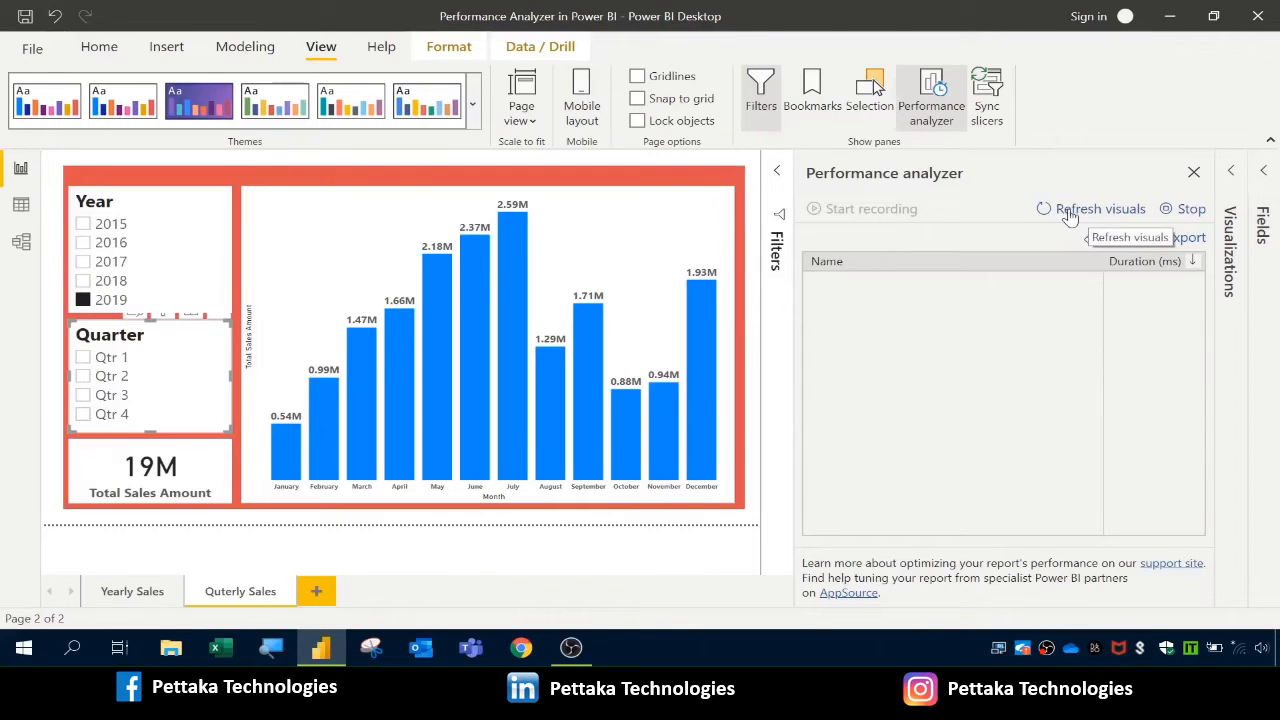
mouse_move(1105, 208)
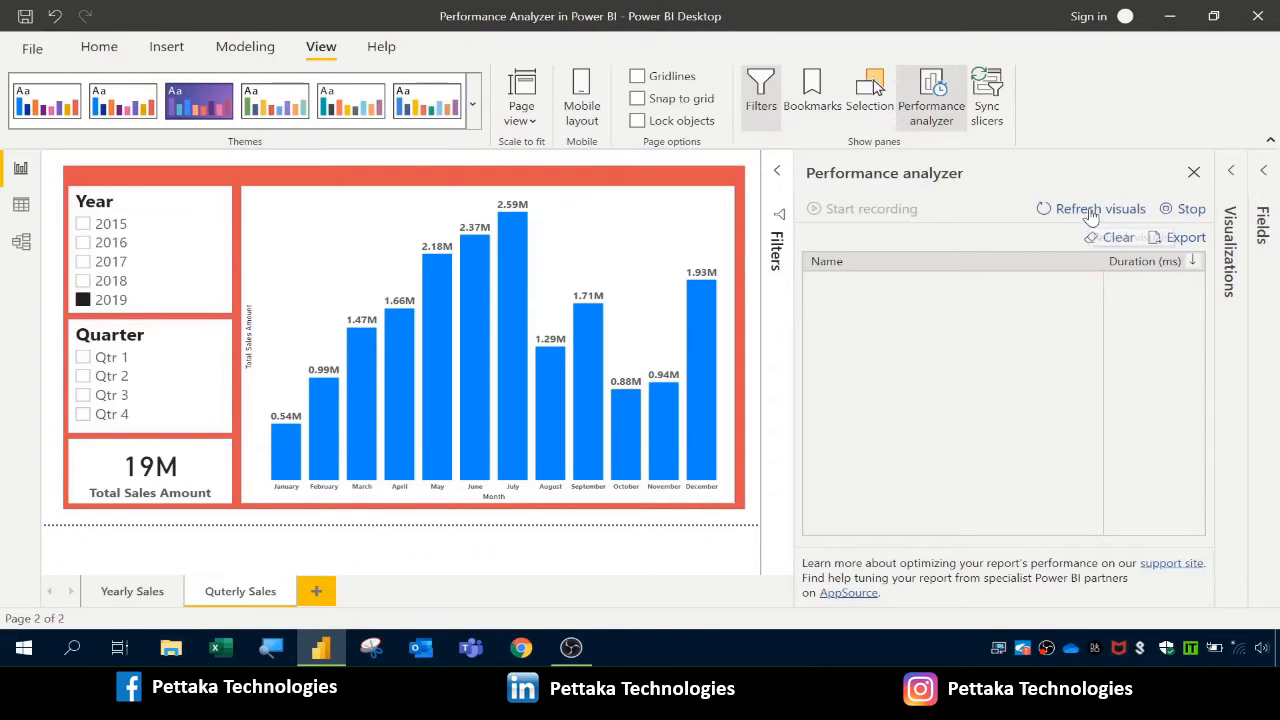
- Refresh visuals, then expand and collapse the 779 ms Slicer timing breakdown
click(1090, 208)
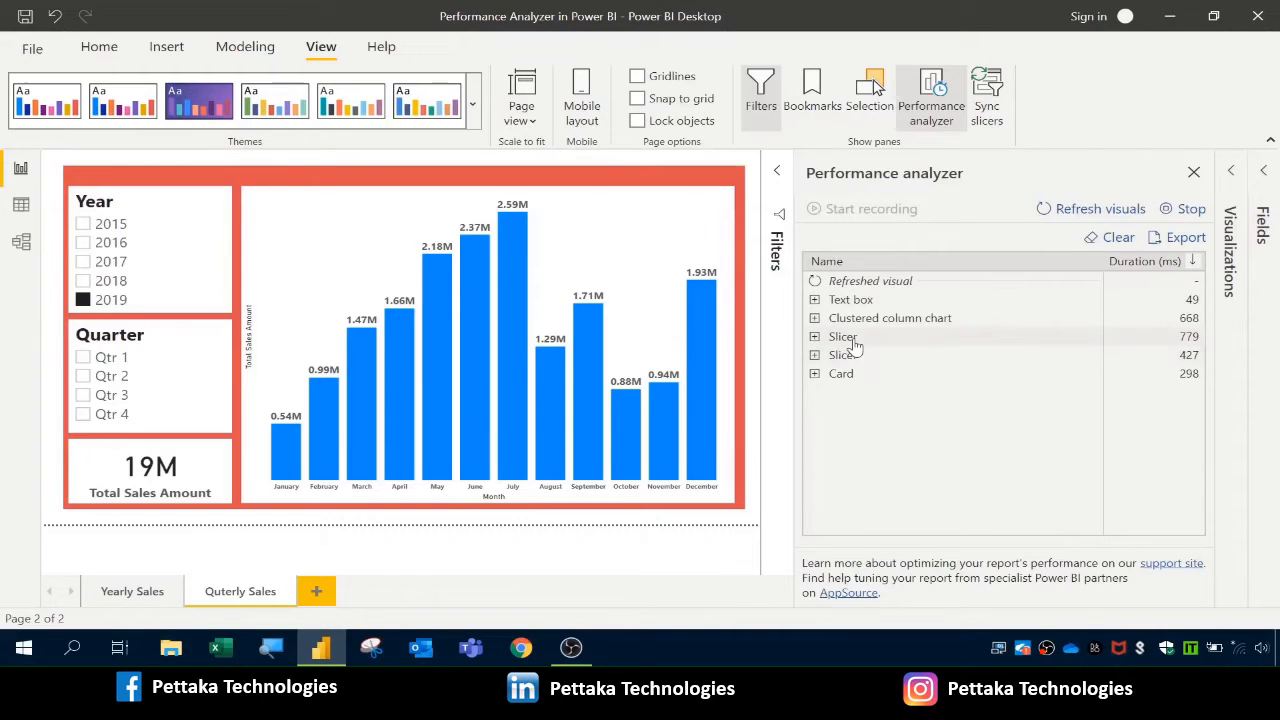
click(814, 336)
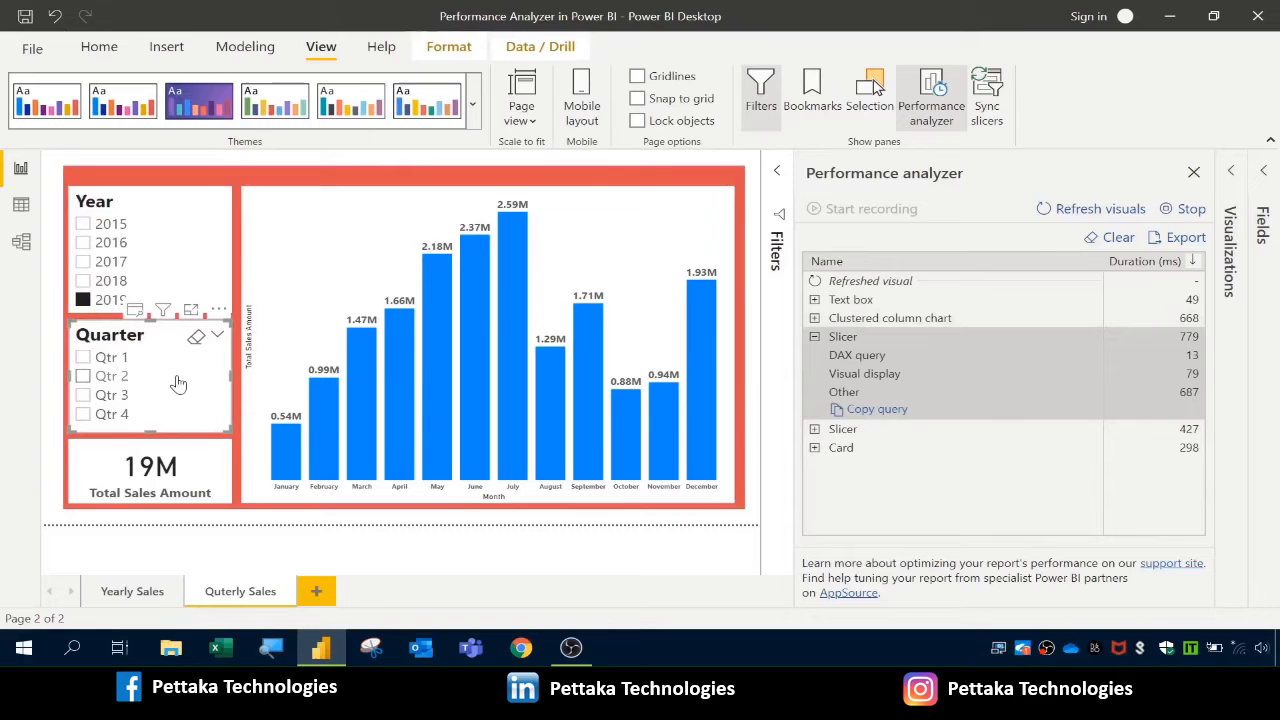
mouse_move(68, 383)
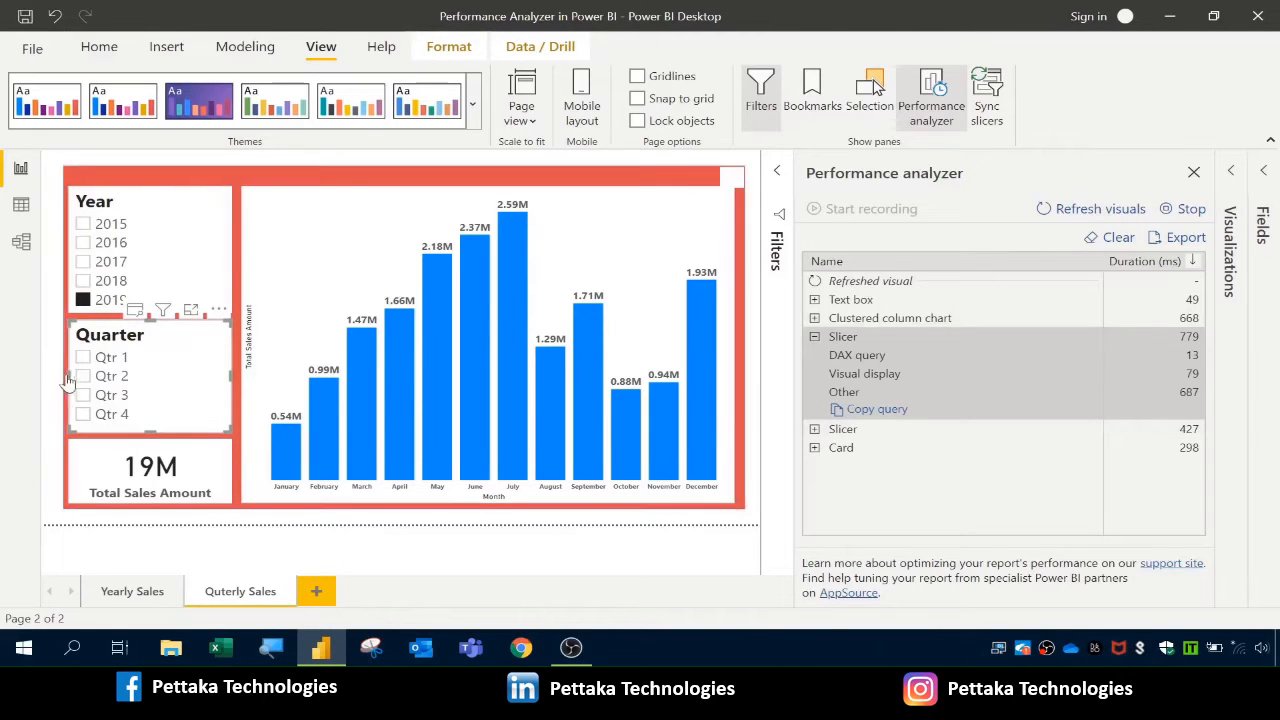
click(814, 336)
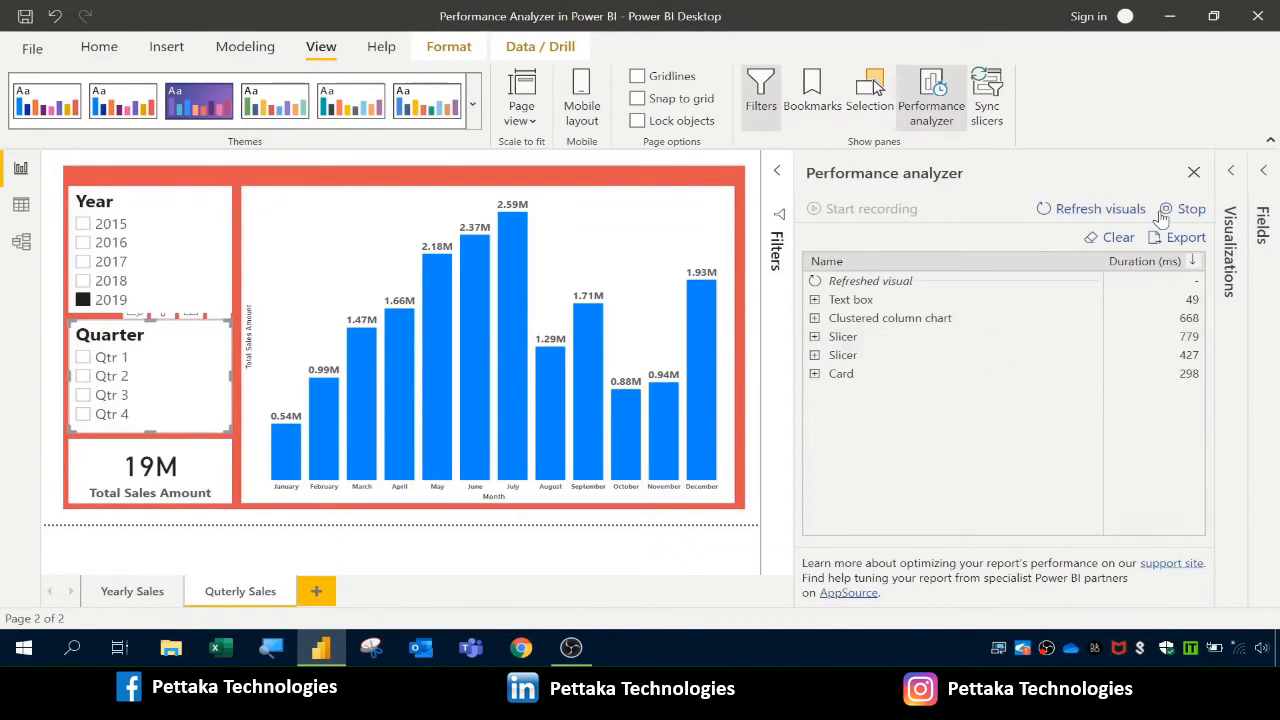
mouse_move(1190, 215)
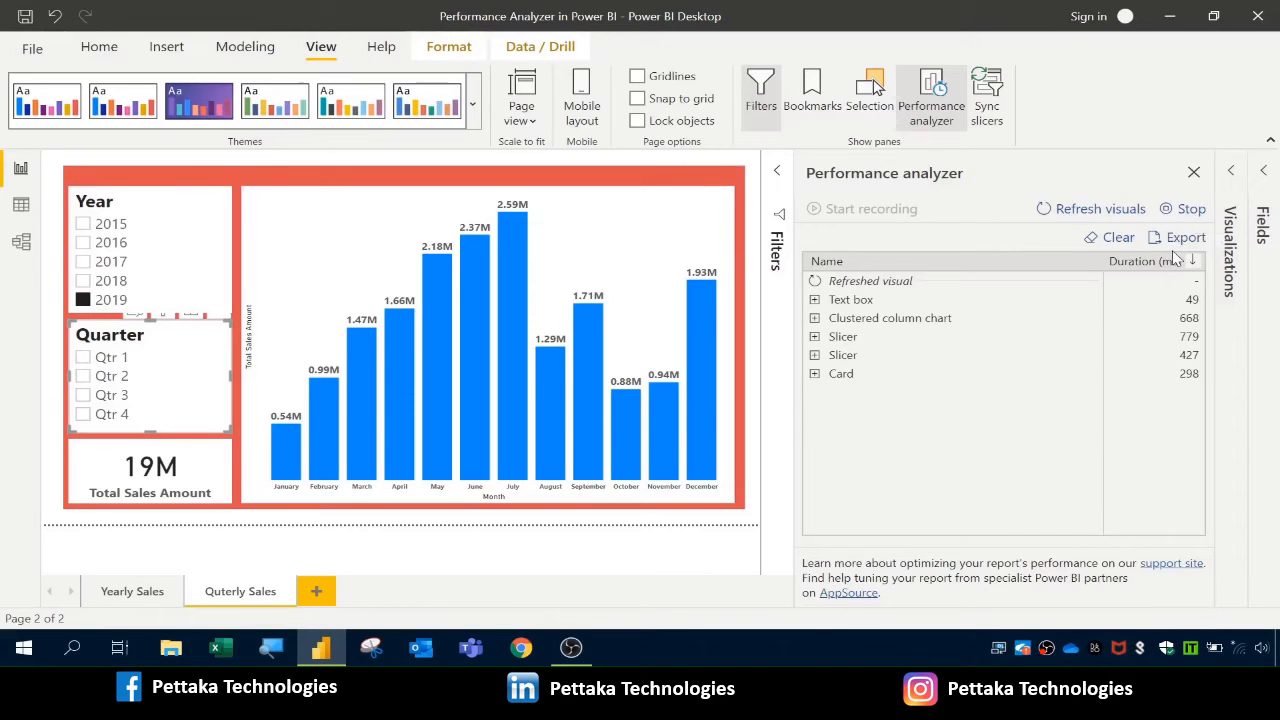
mouse_move(1185, 237)
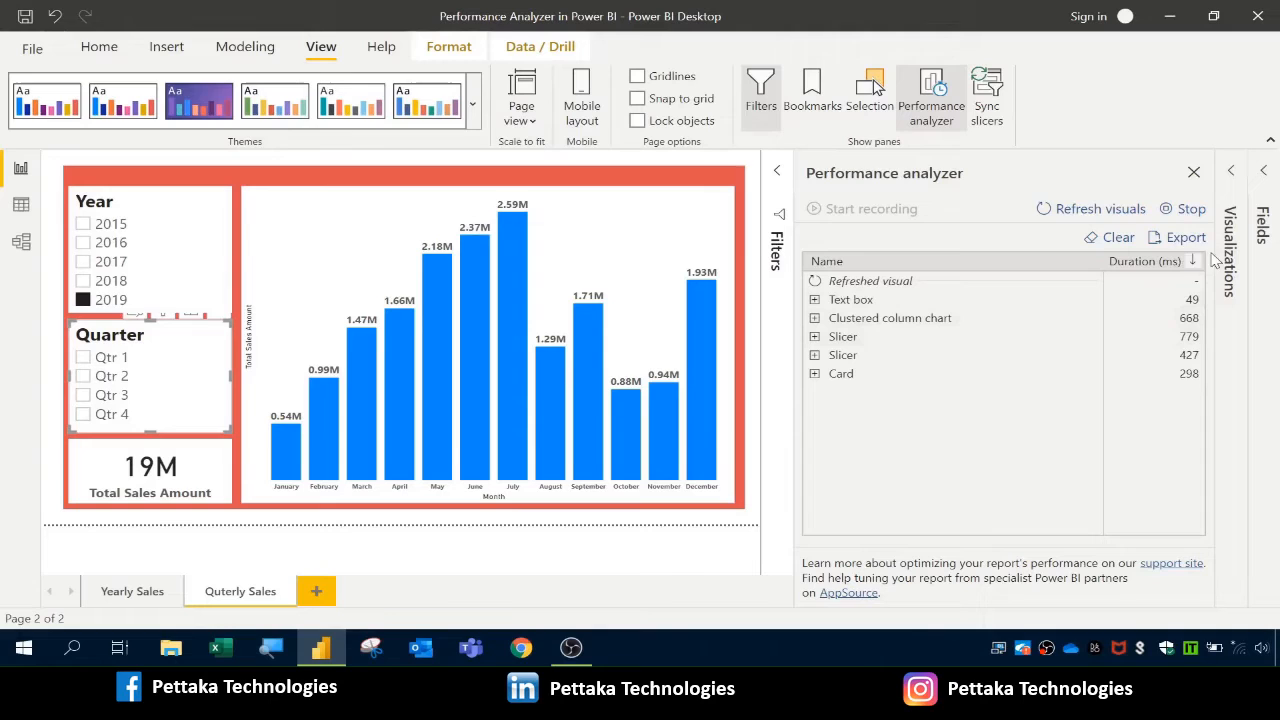
click(1185, 237)
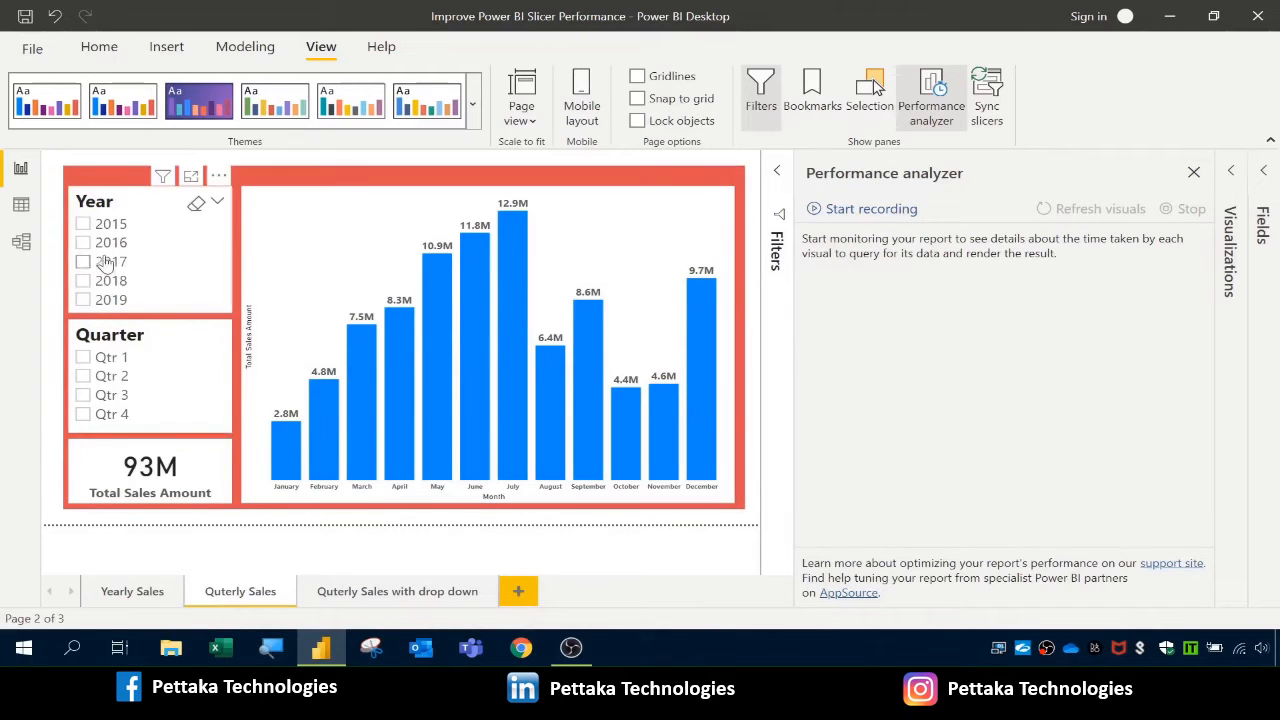
mouse_move(118, 394)
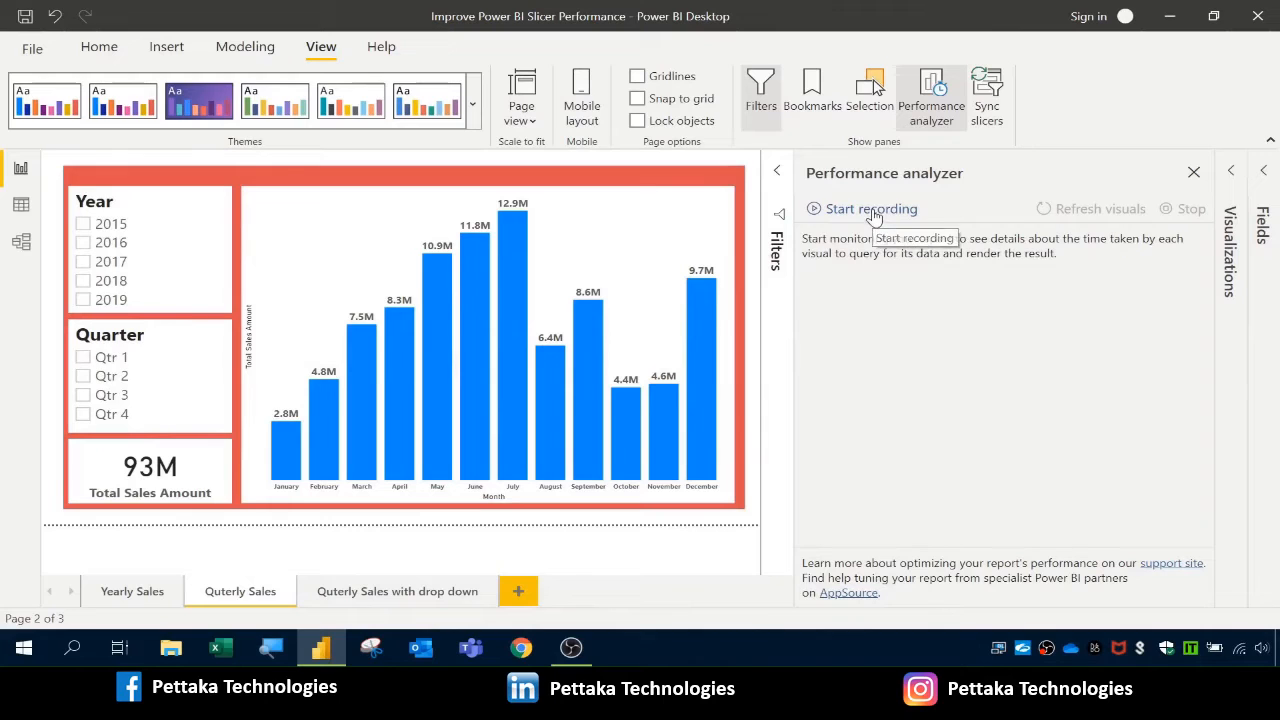
- Restart recording and filter the report to year 2019
click(871, 208)
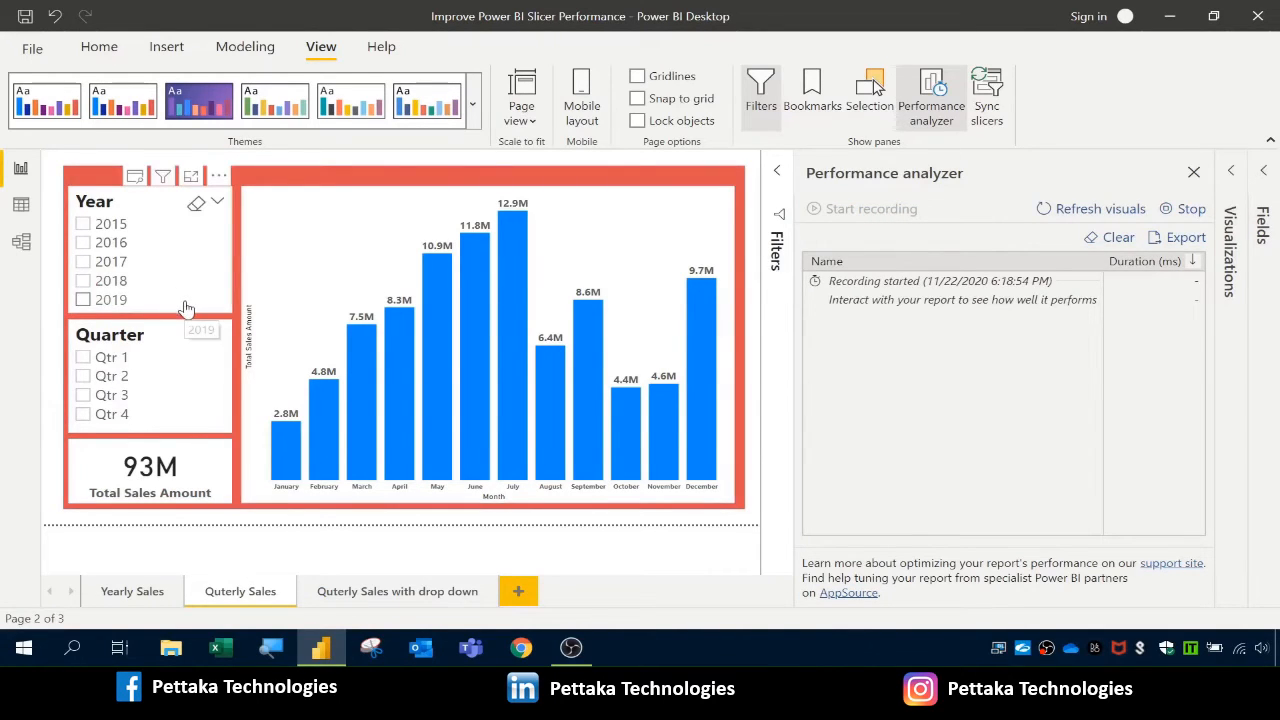
mouse_move(140, 303)
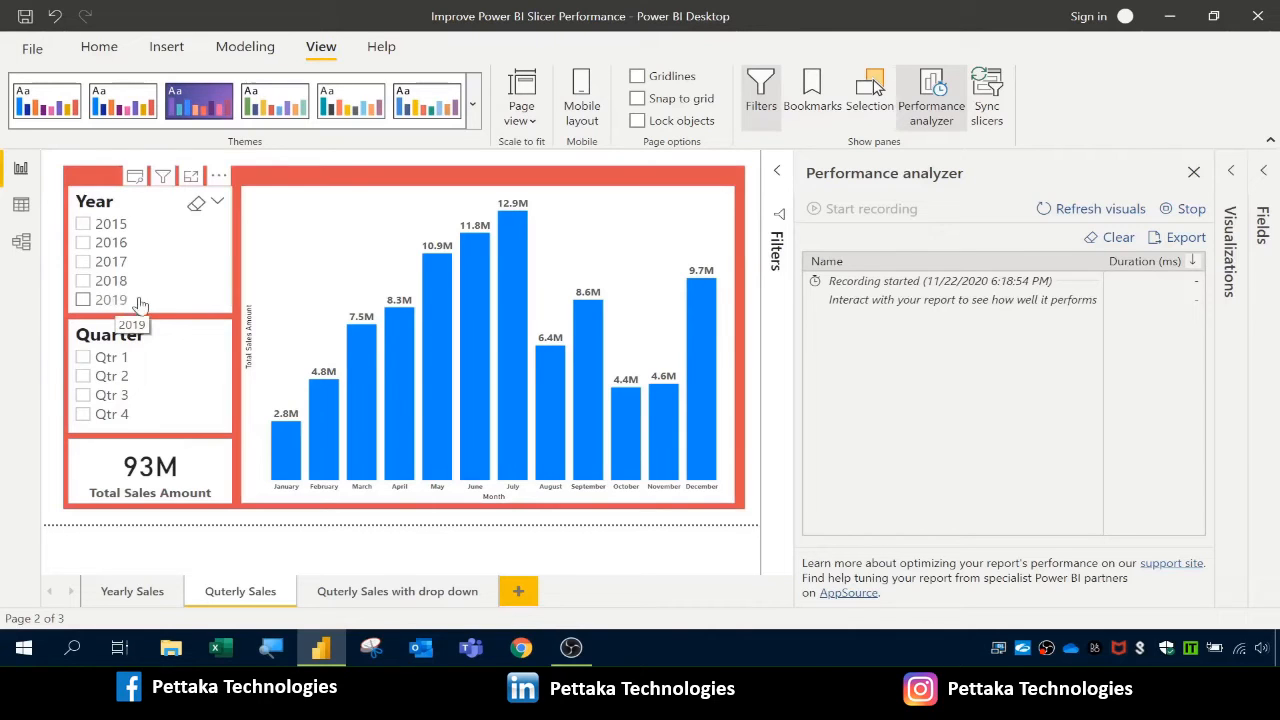
click(83, 299)
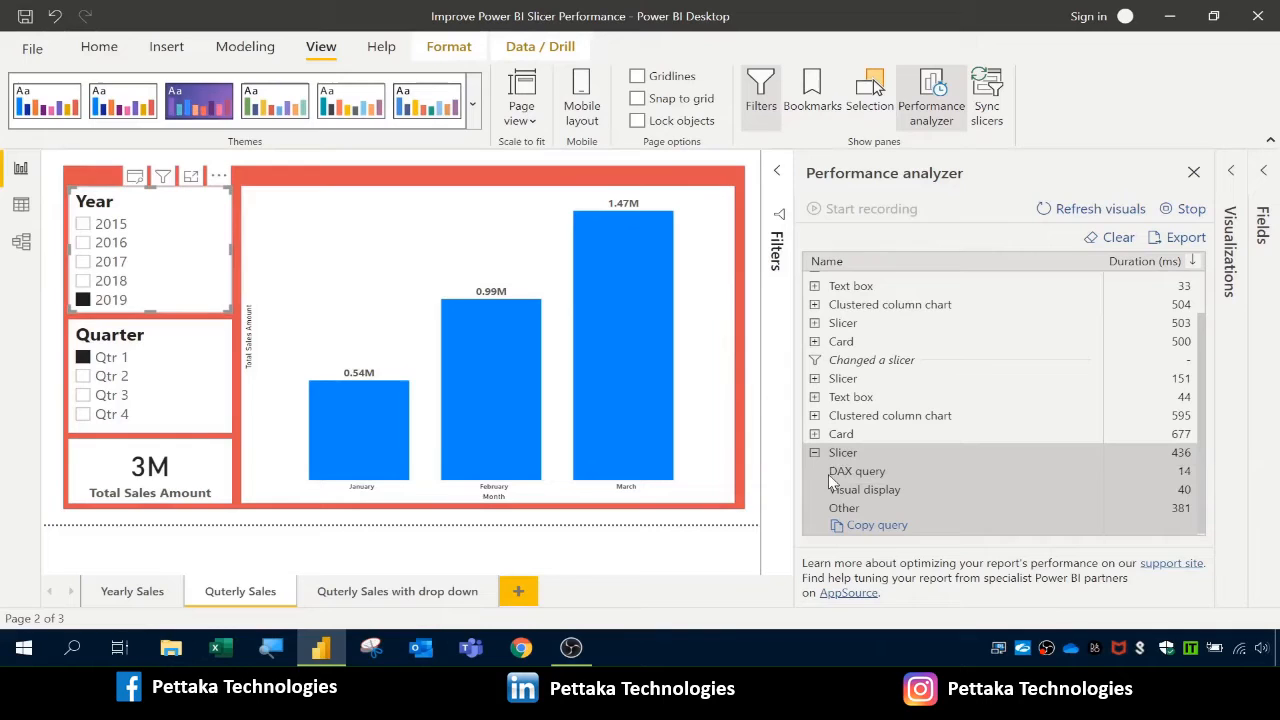
mouse_move(856, 471)
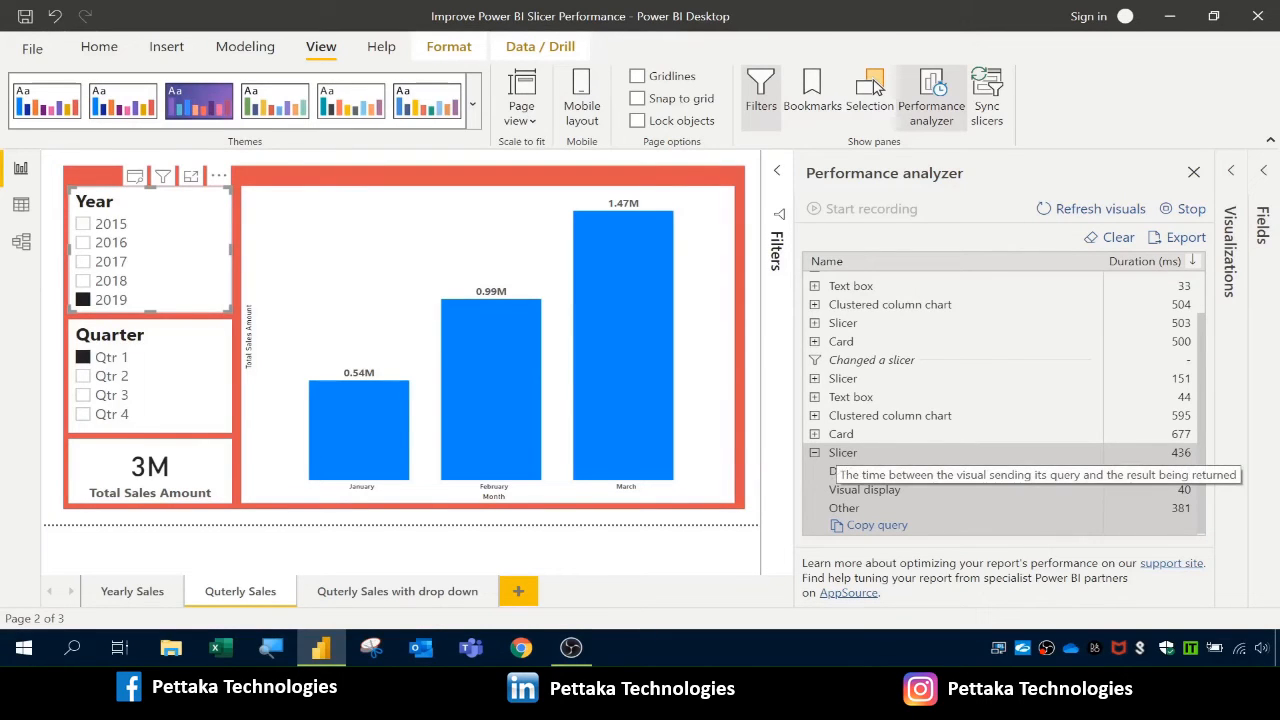
mouse_move(878, 511)
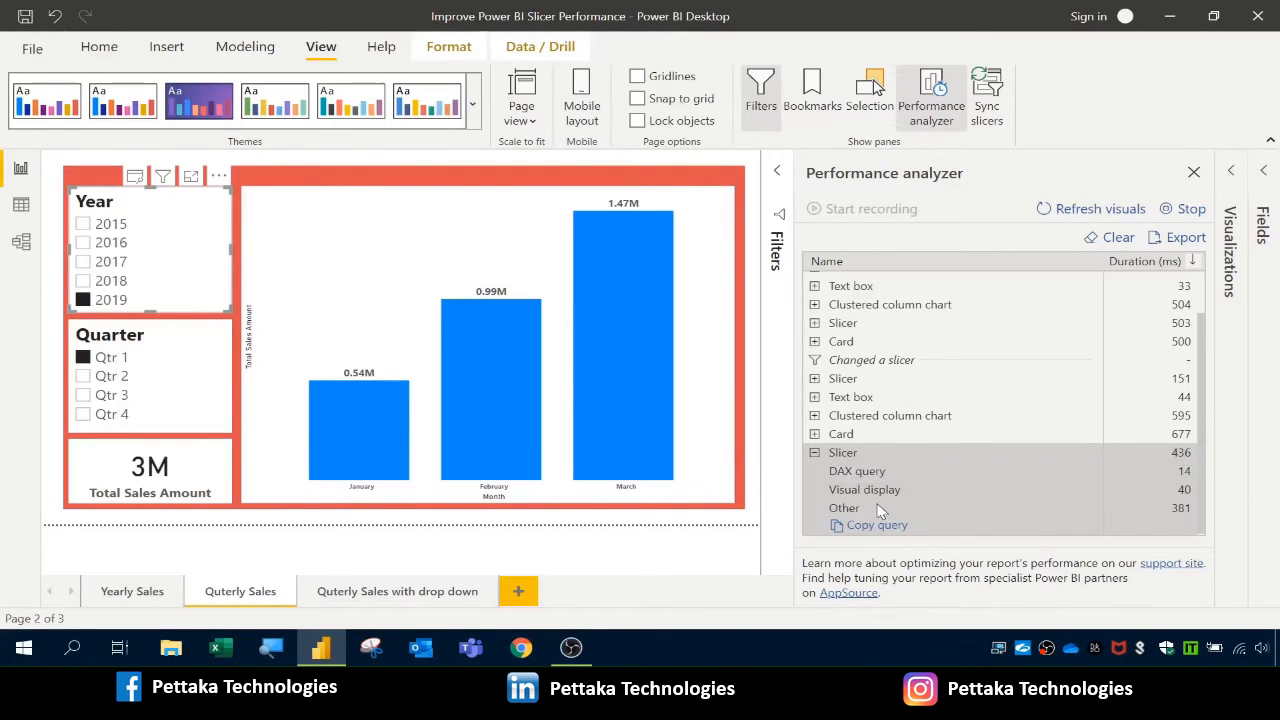
mouse_move(876, 524)
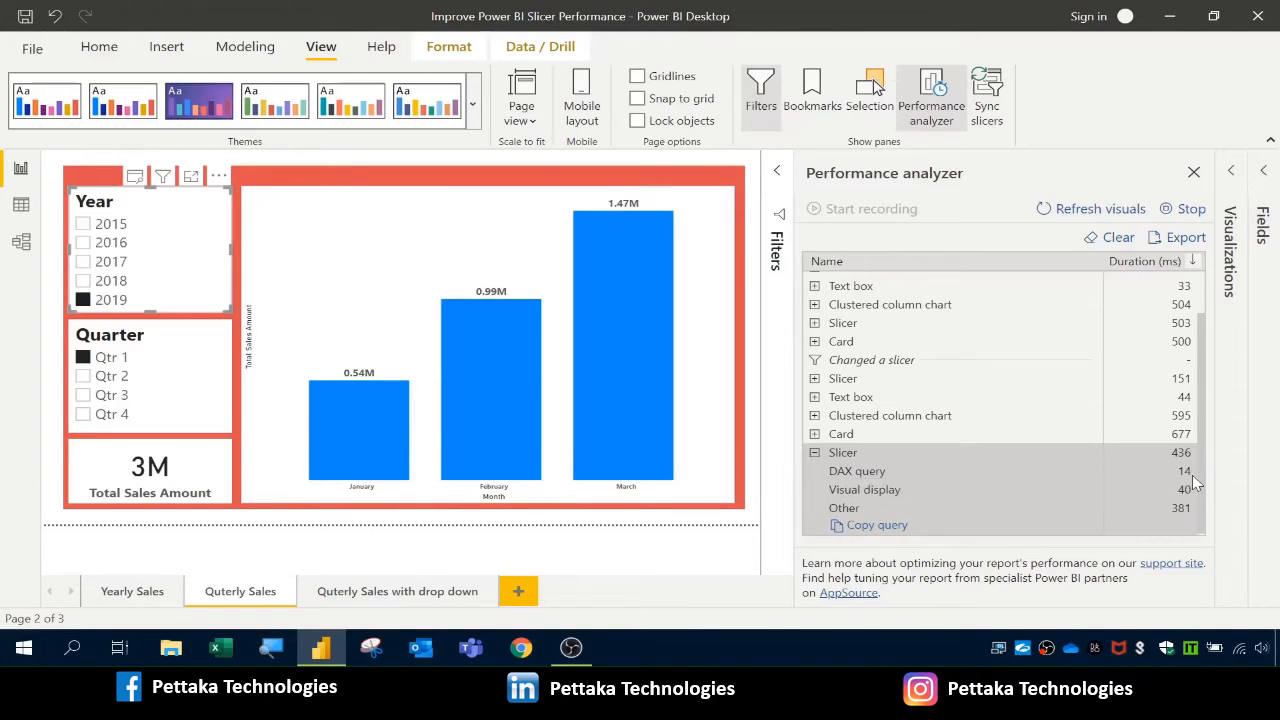
mouse_move(1120, 507)
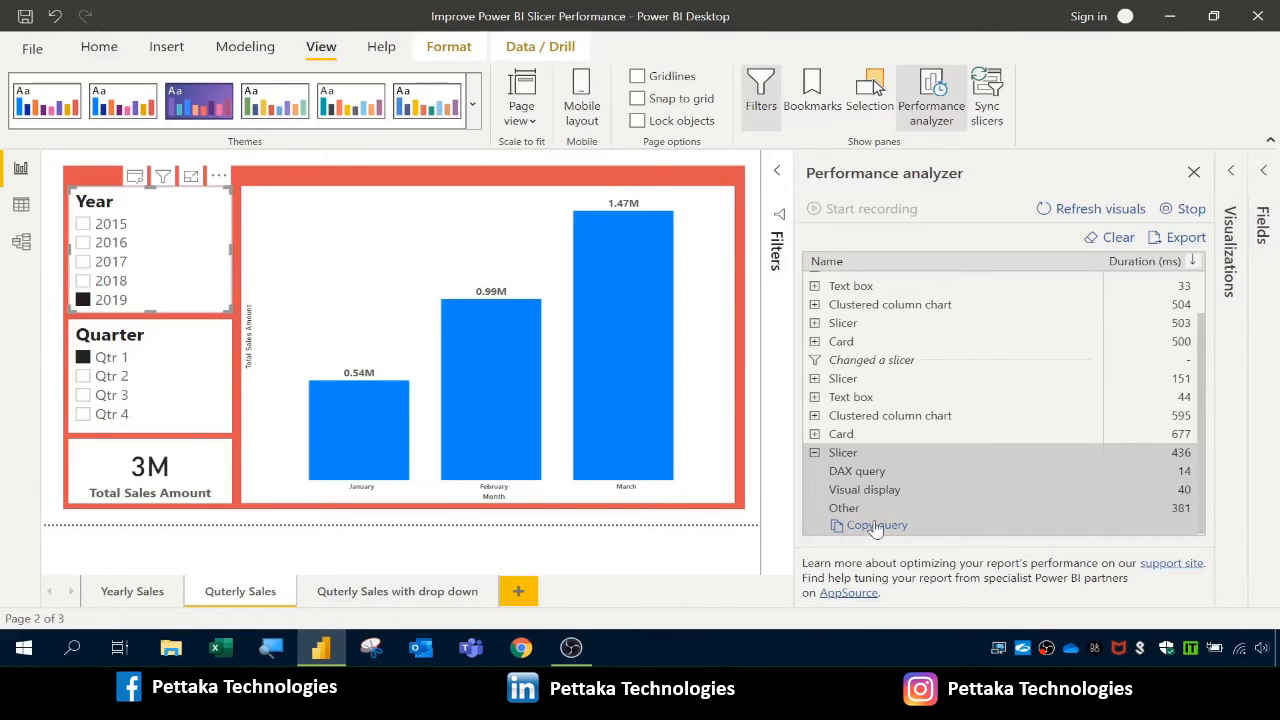
mouse_move(1192, 525)
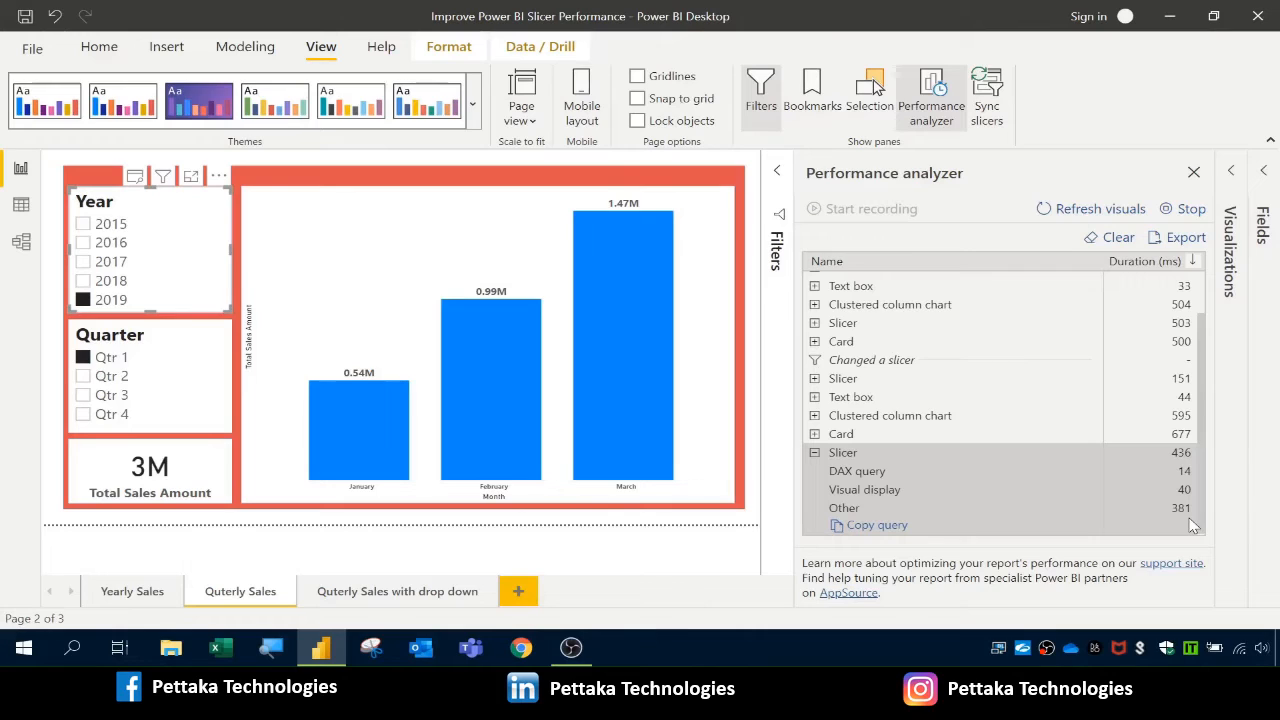
mouse_move(918, 490)
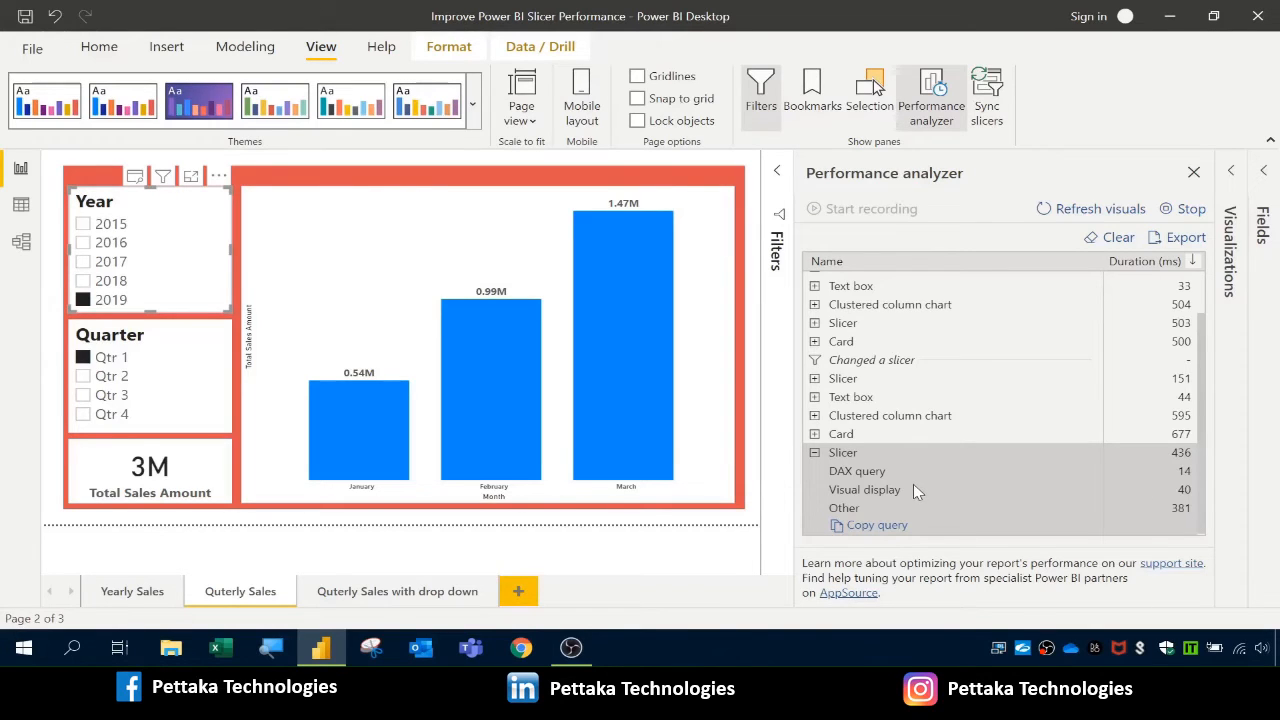
mouse_move(397, 591)
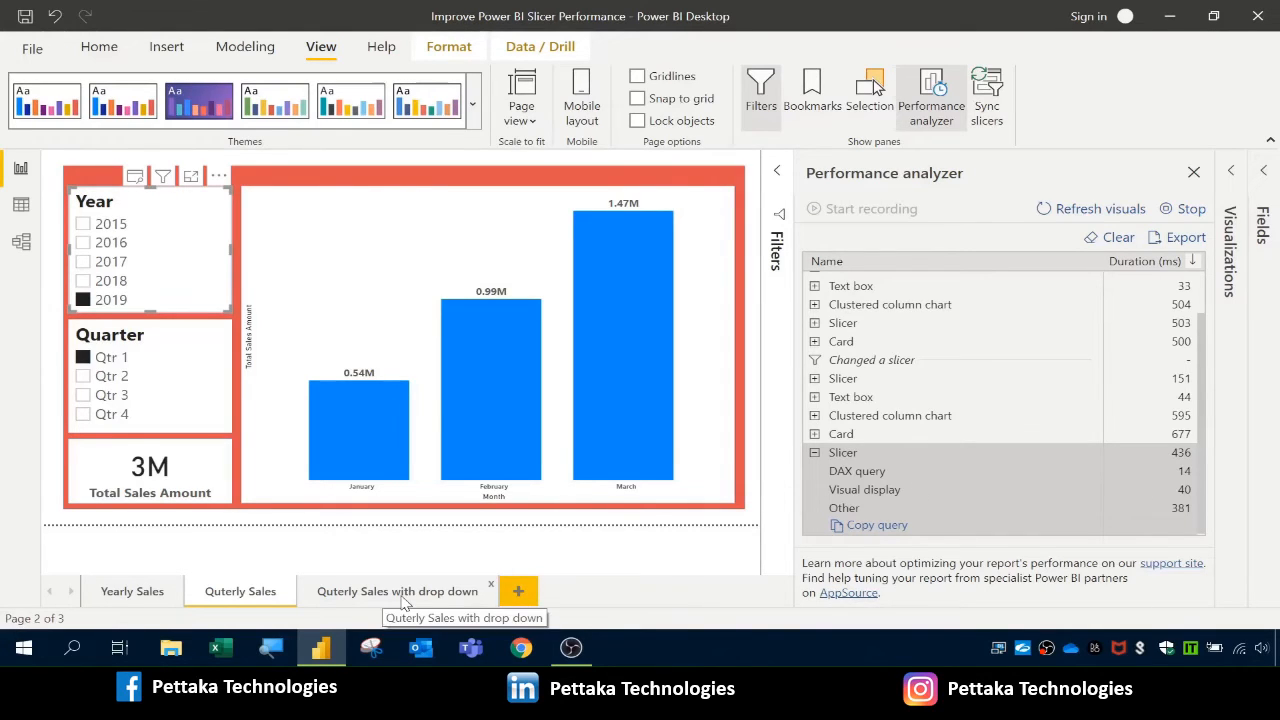
mouse_move(172, 368)
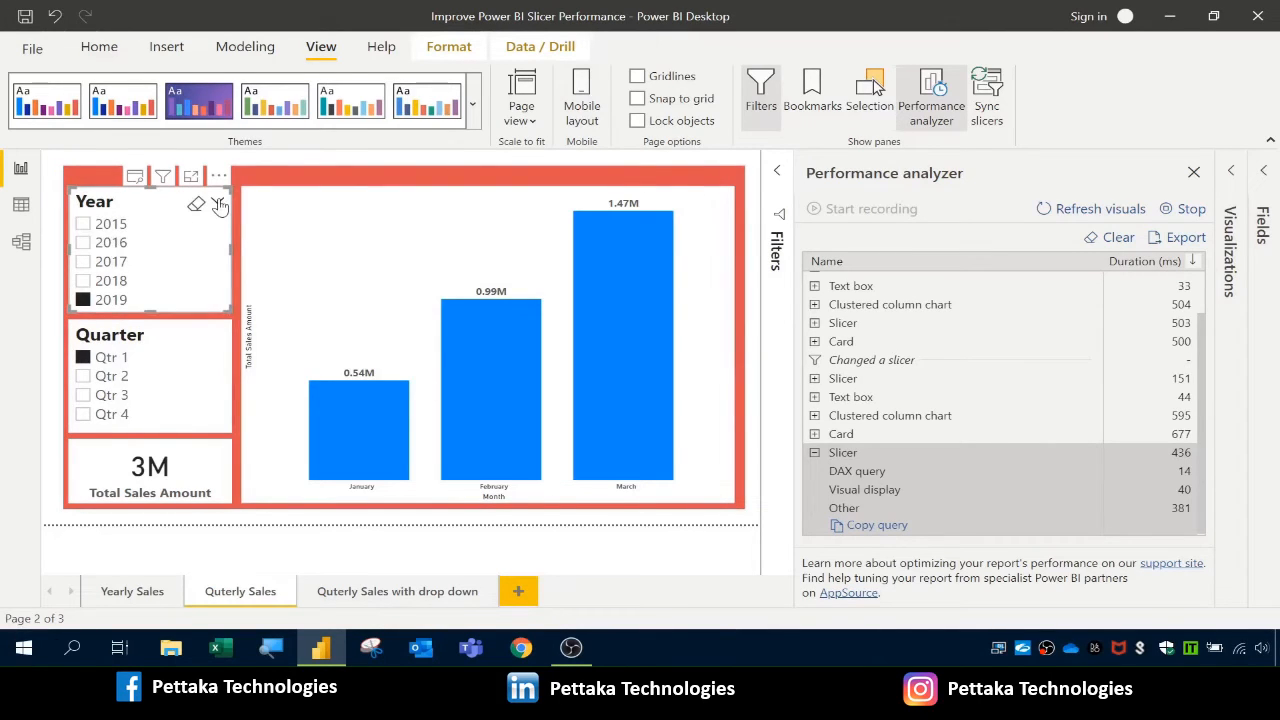
mouse_move(219, 204)
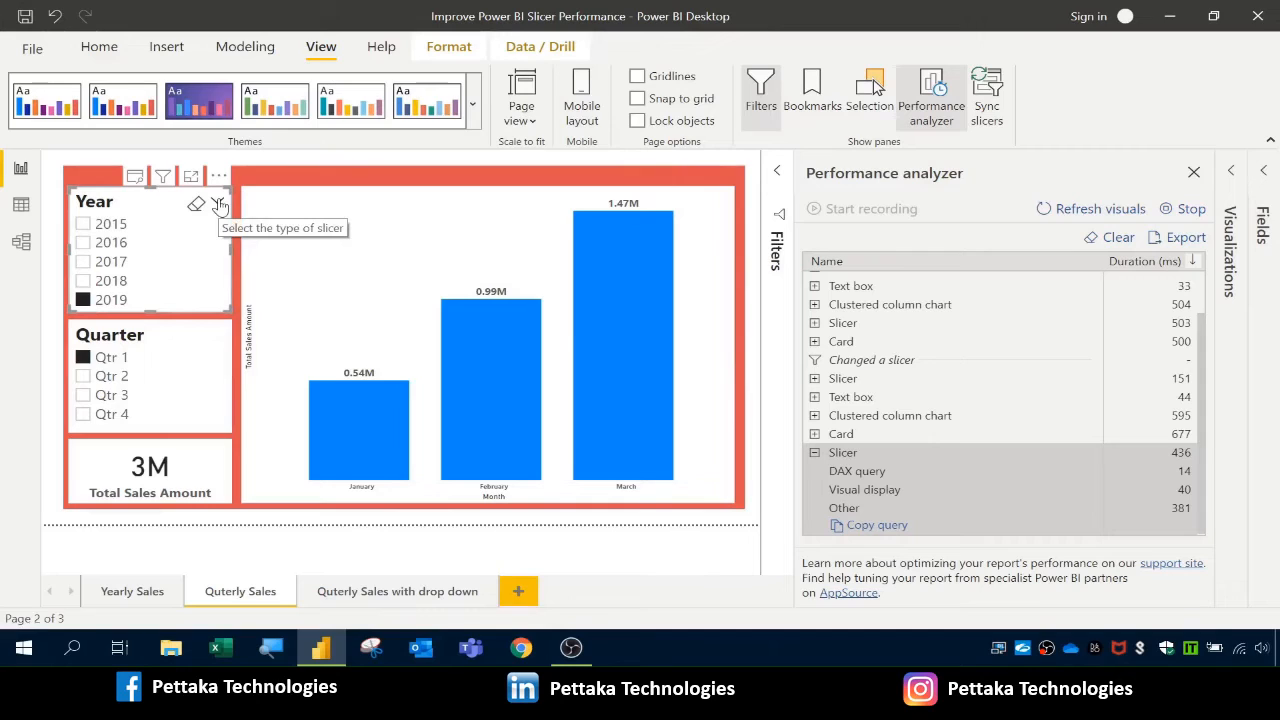
click(220, 205)
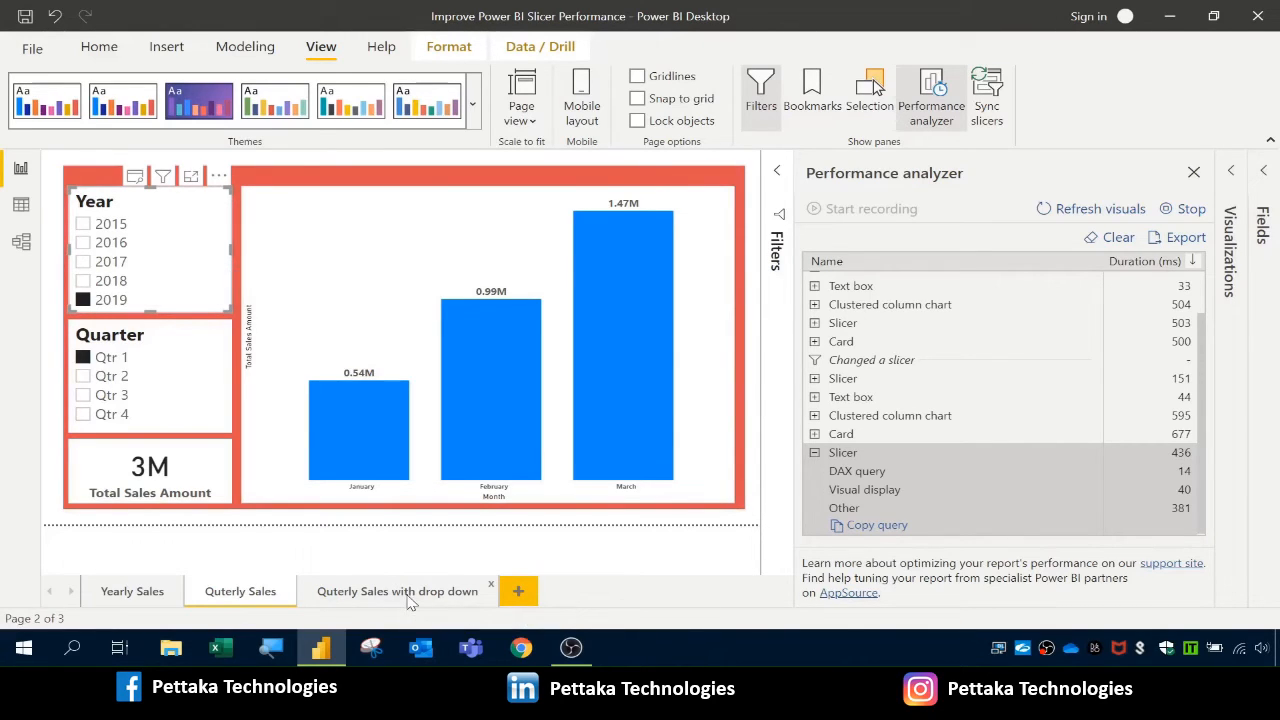
- Switch to 'Quterly Sales with drop down', clear the log, and restart recording
click(397, 591)
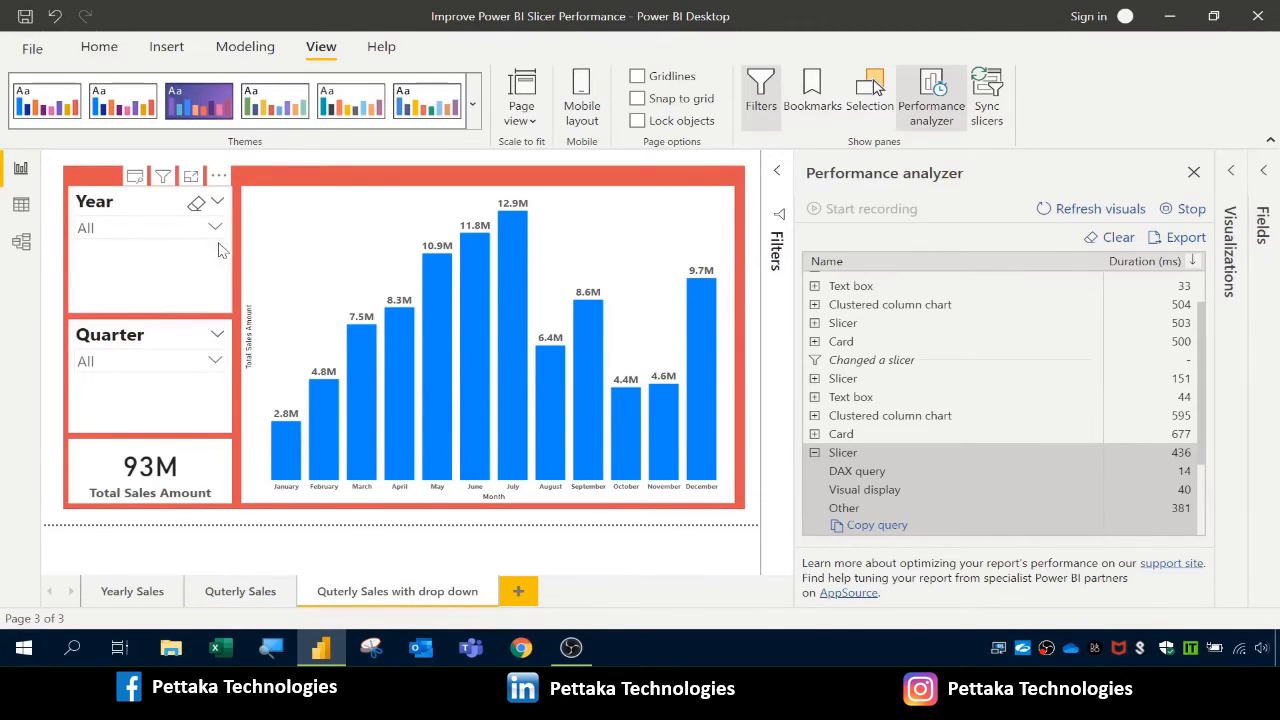
mouse_move(183, 247)
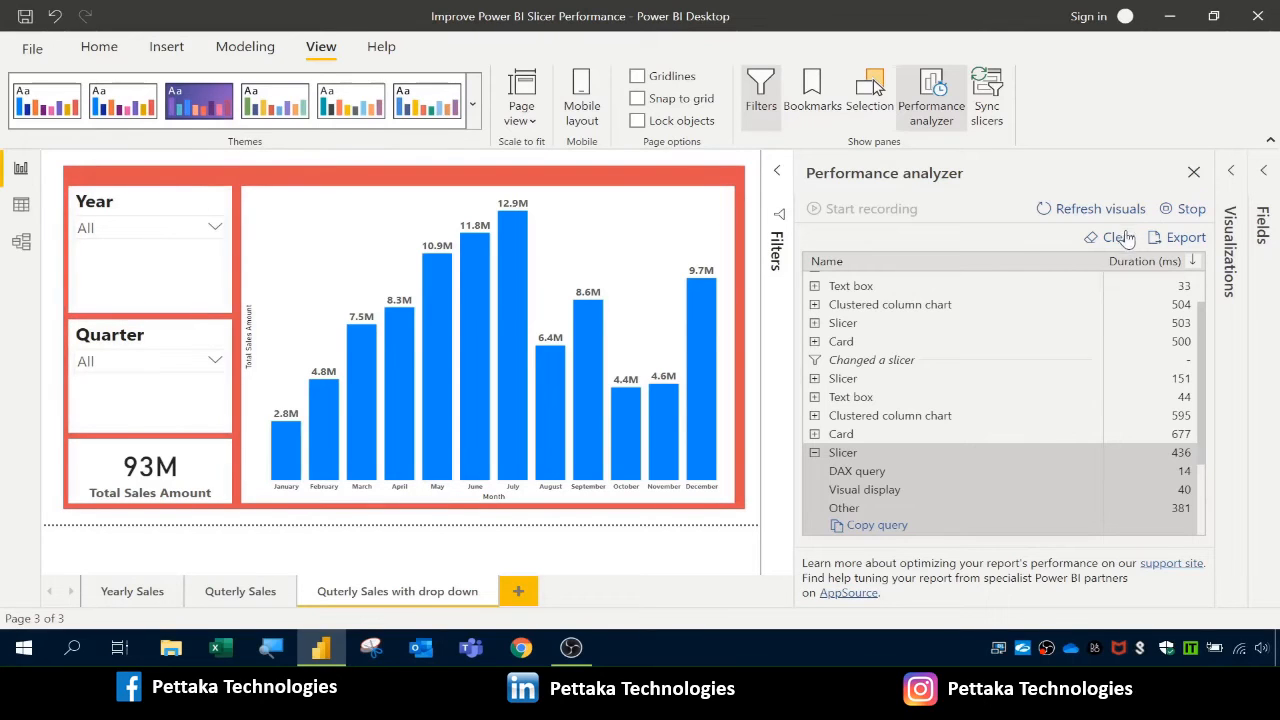
click(1117, 237)
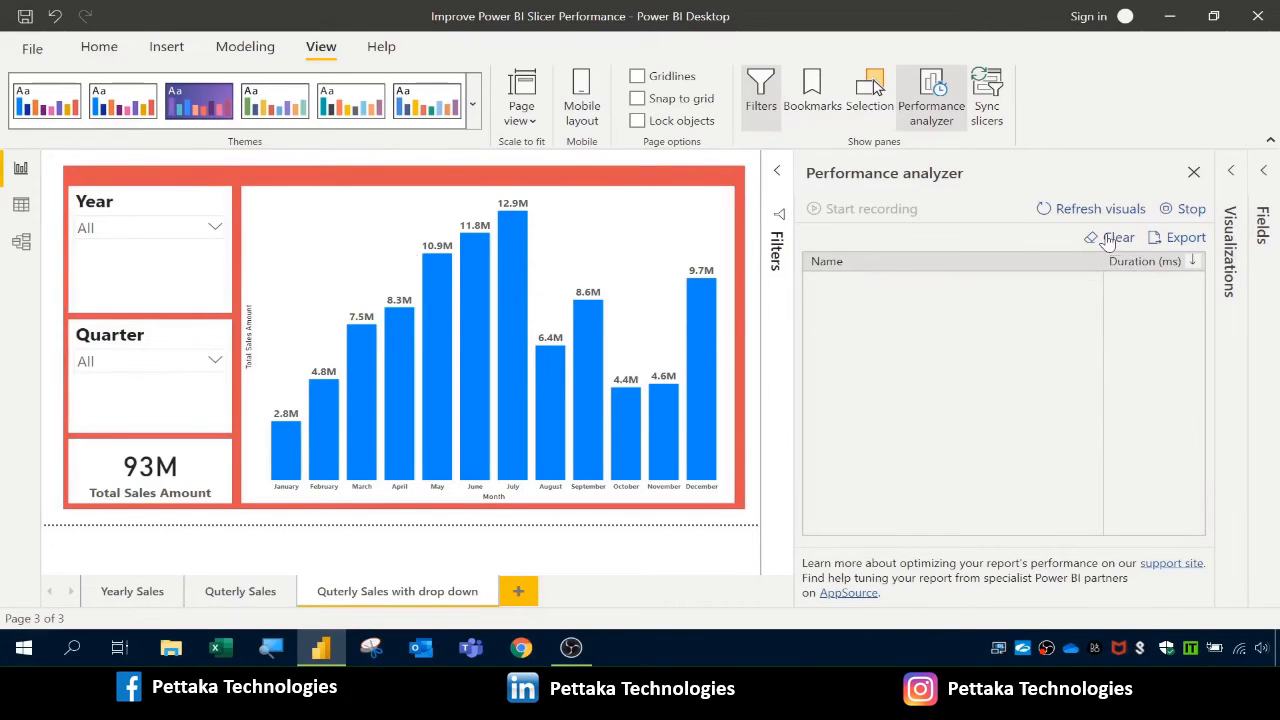
click(870, 208)
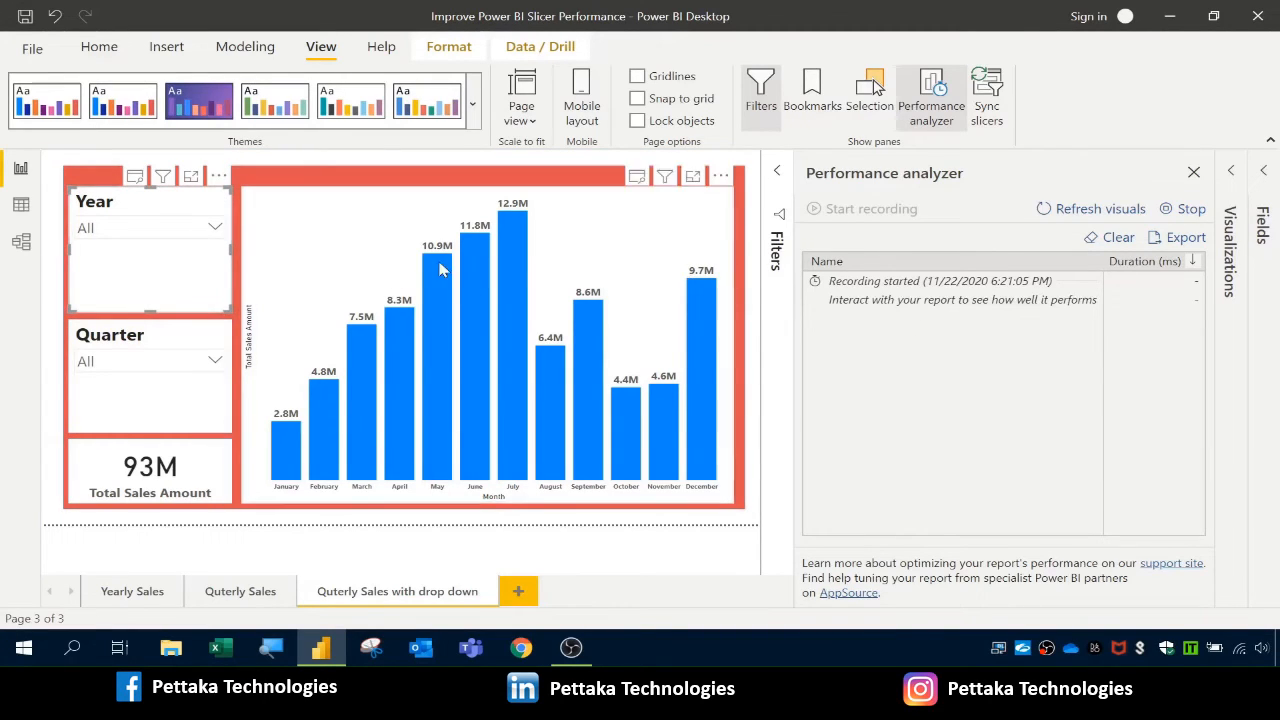
- Select 2018 in the Year dropdown and expand the 171 ms slicer timing
click(217, 228)
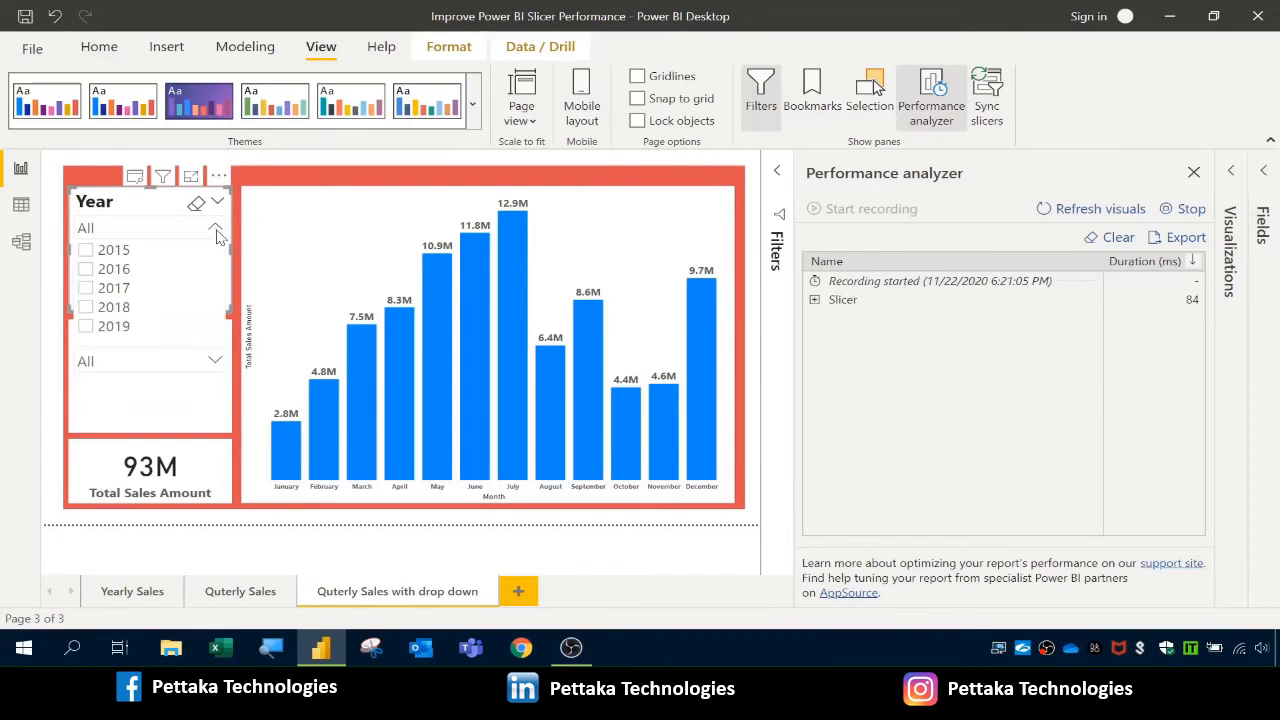
mouse_move(85, 315)
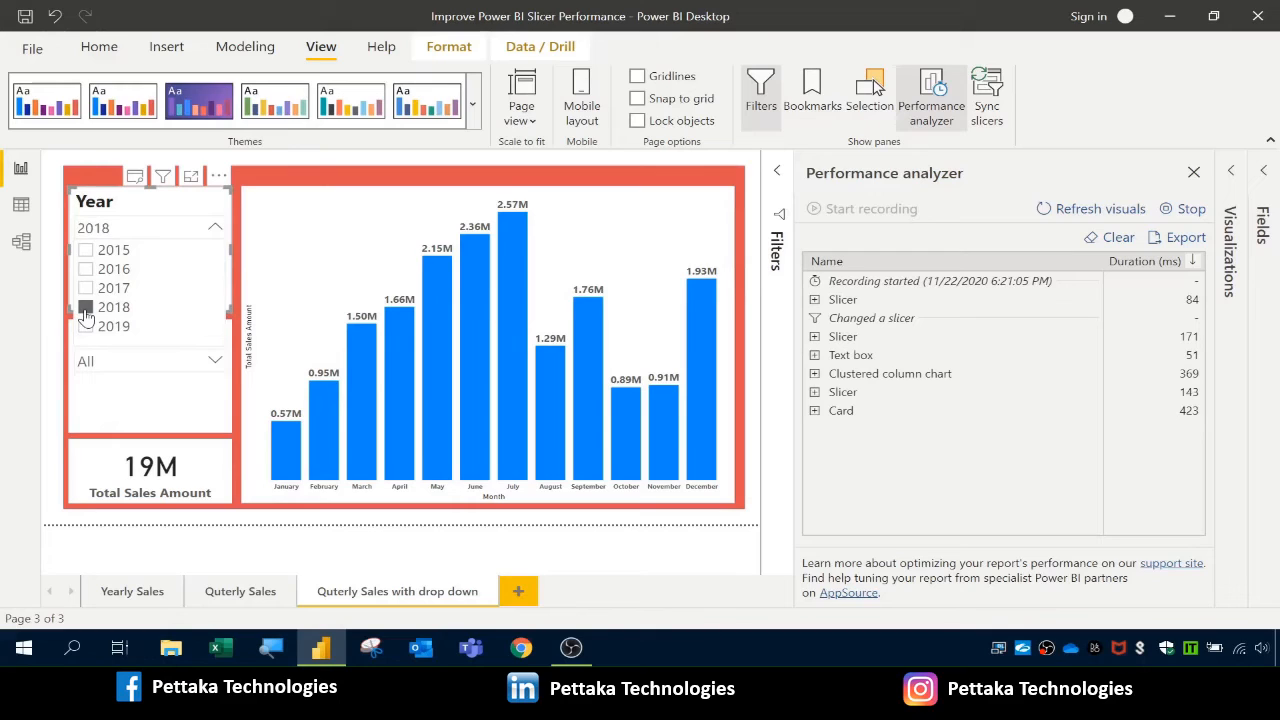
click(85, 307)
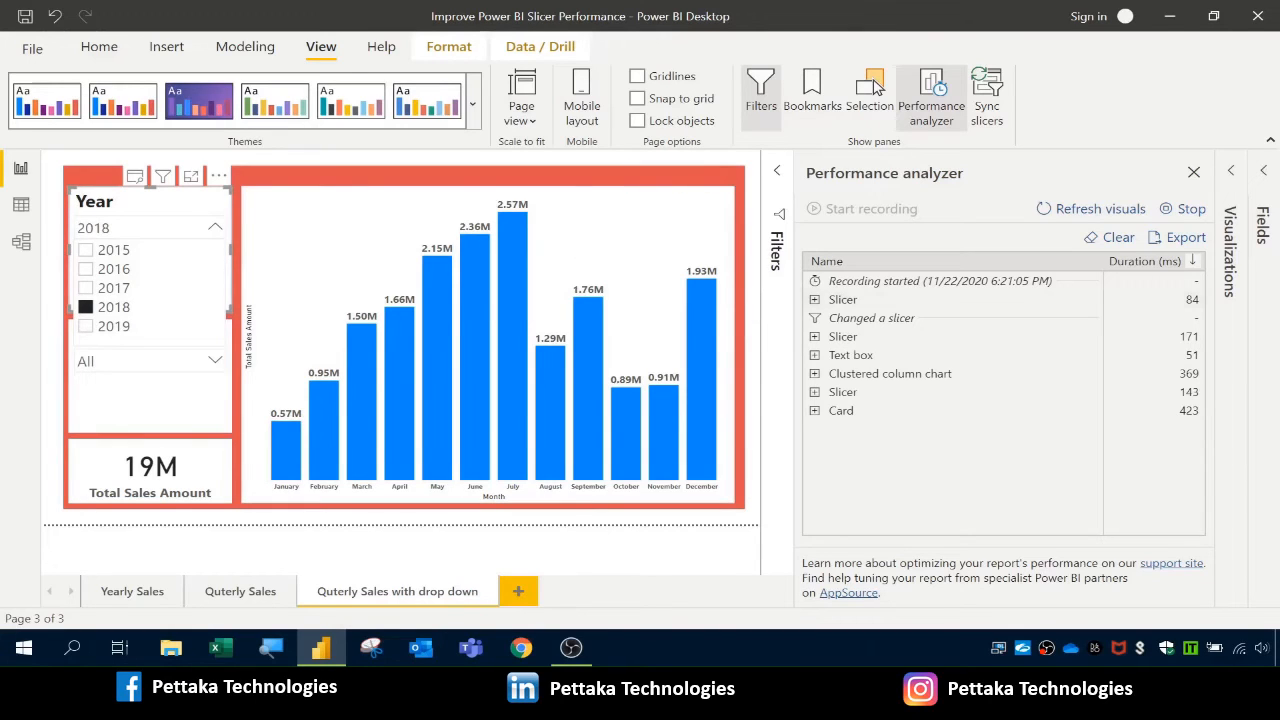
mouse_move(843, 336)
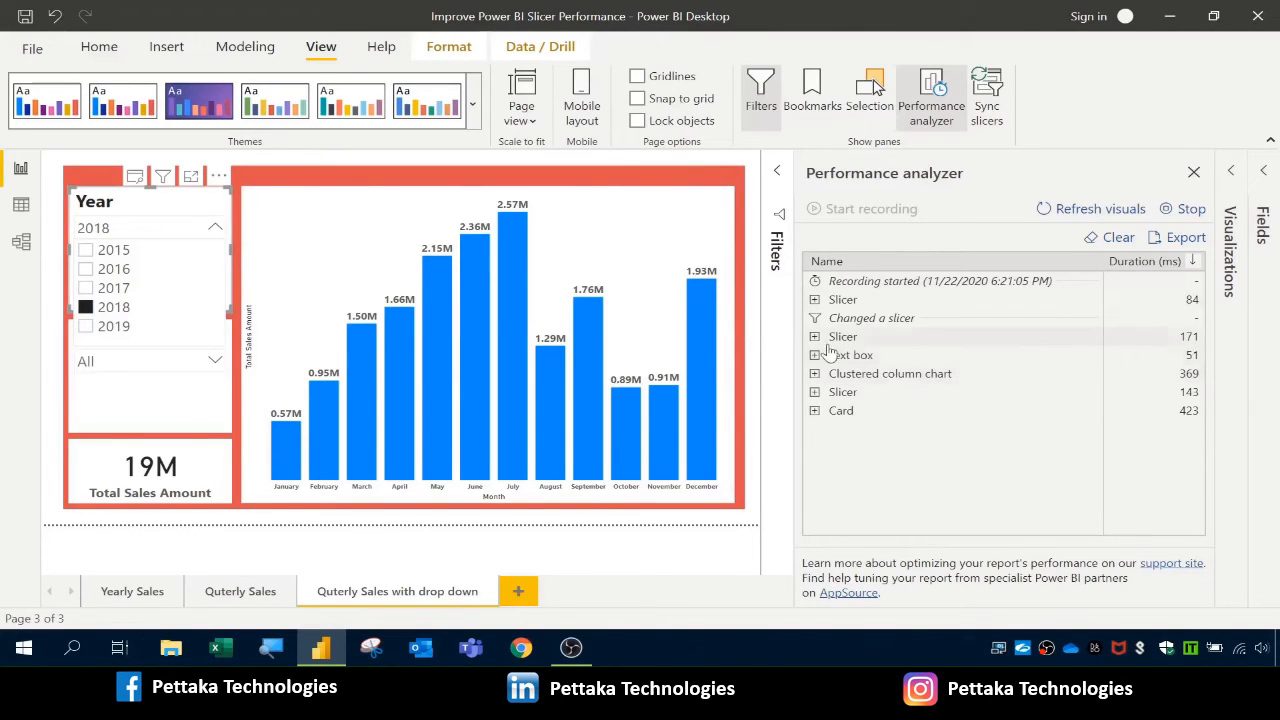
click(815, 337)
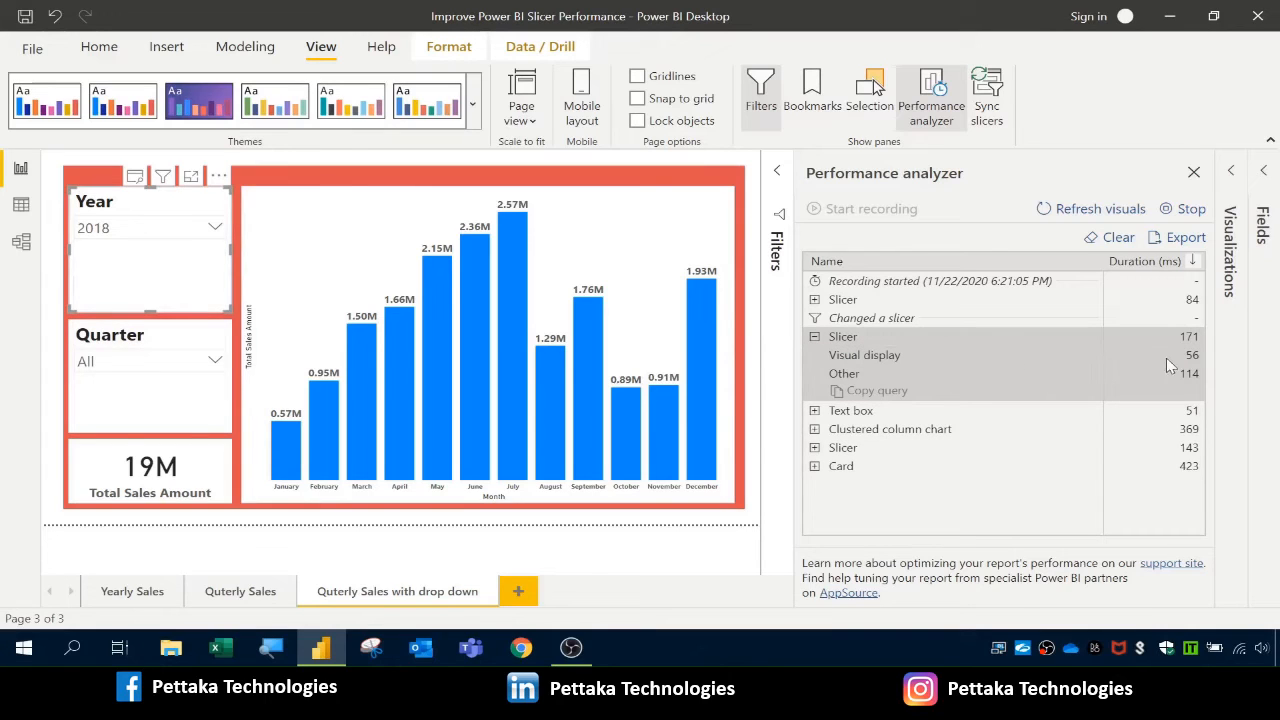
mouse_move(1017, 391)
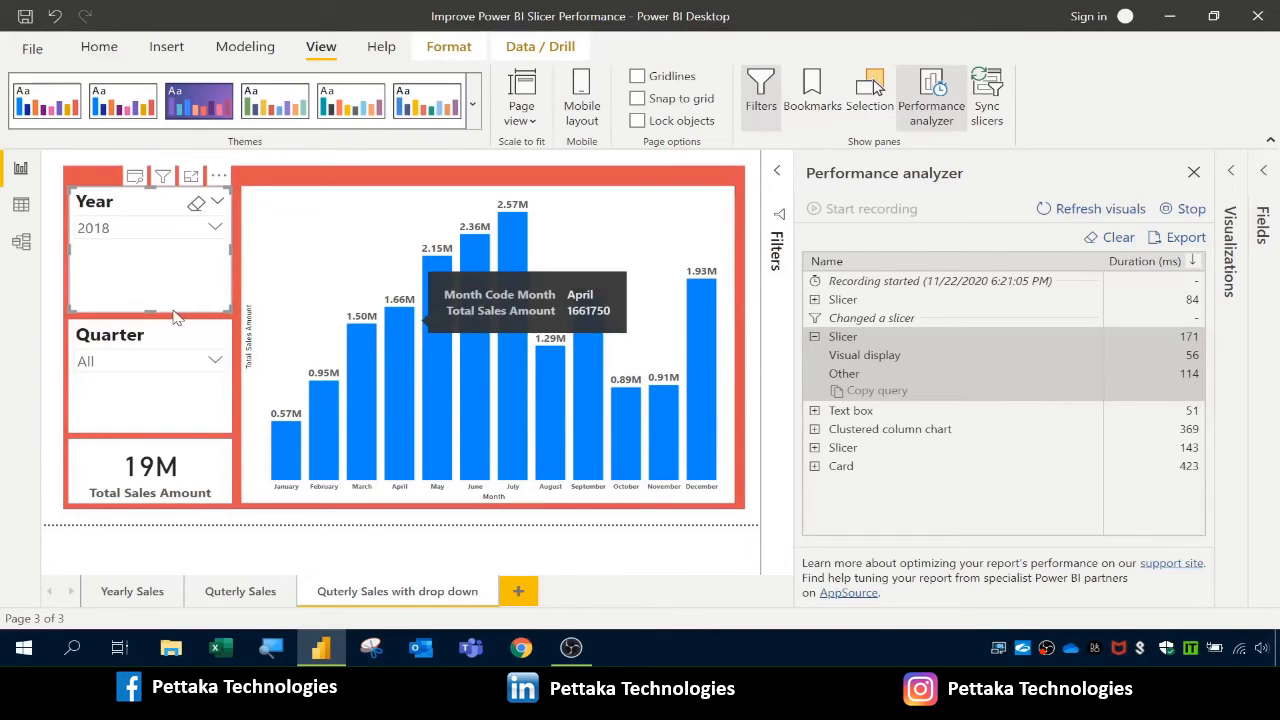
mouse_move(1078, 365)
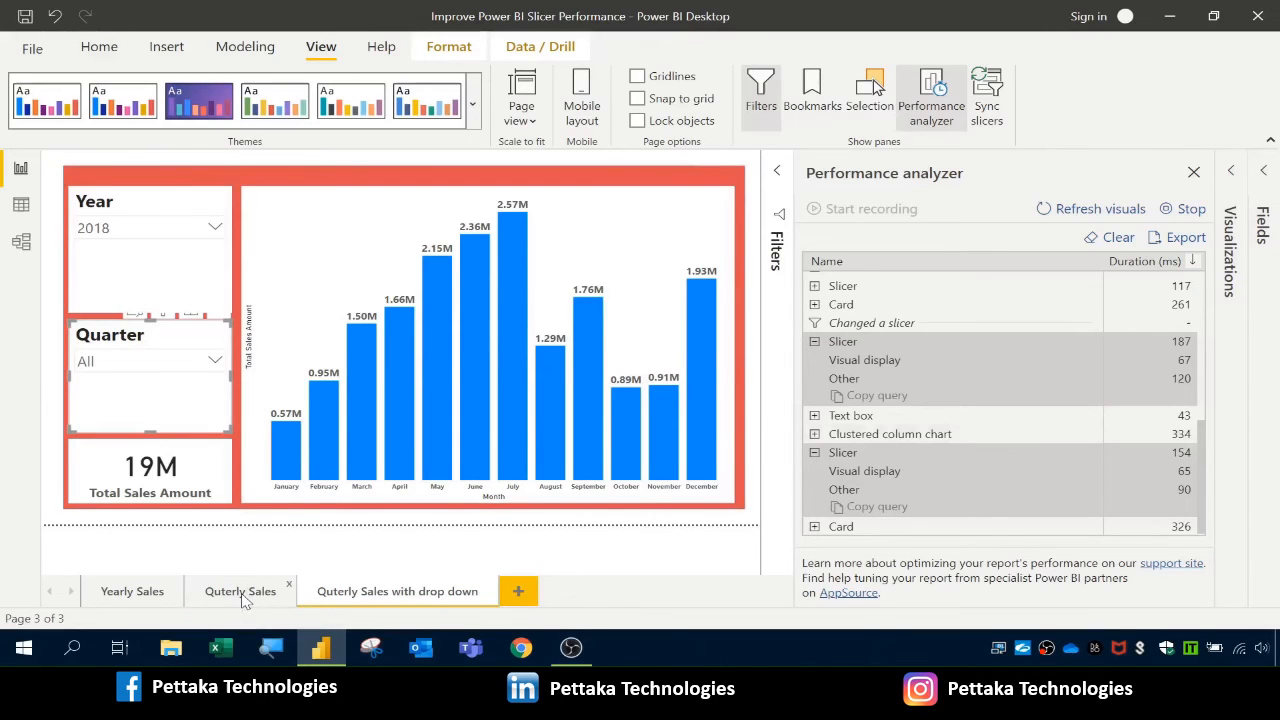
click(240, 591)
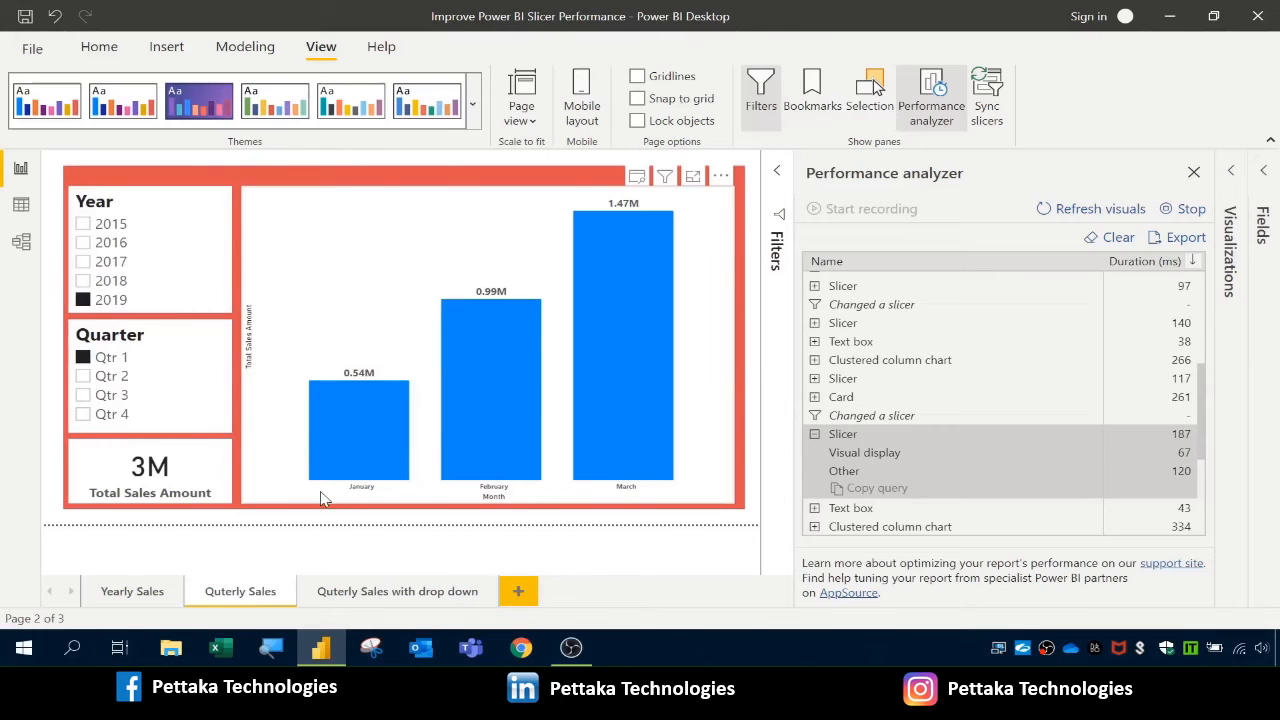
mouse_move(397, 591)
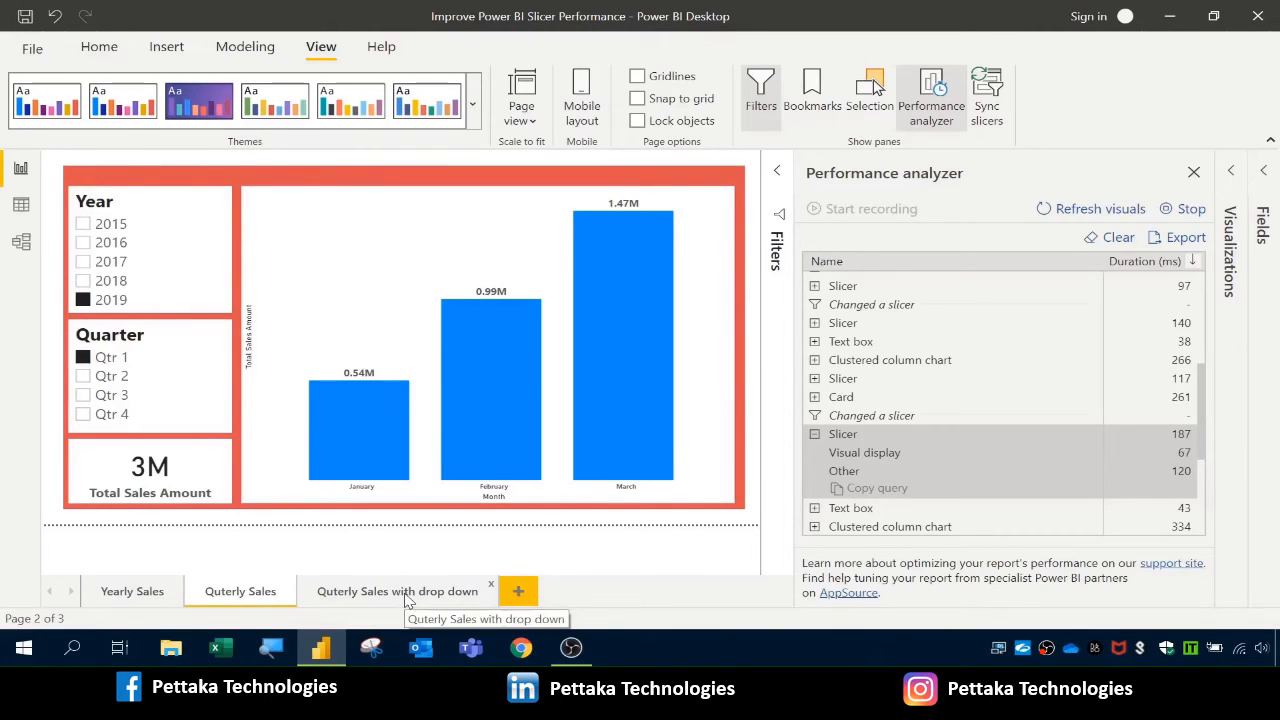
click(397, 591)
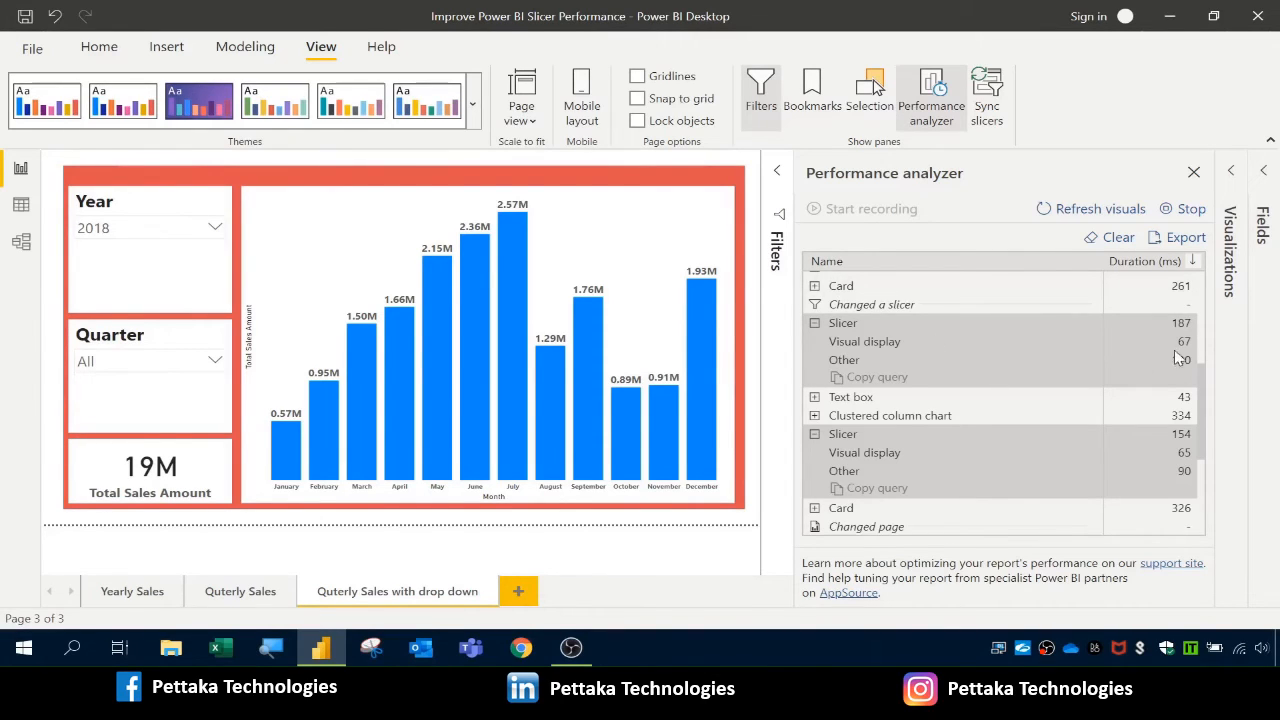
mouse_move(857, 378)
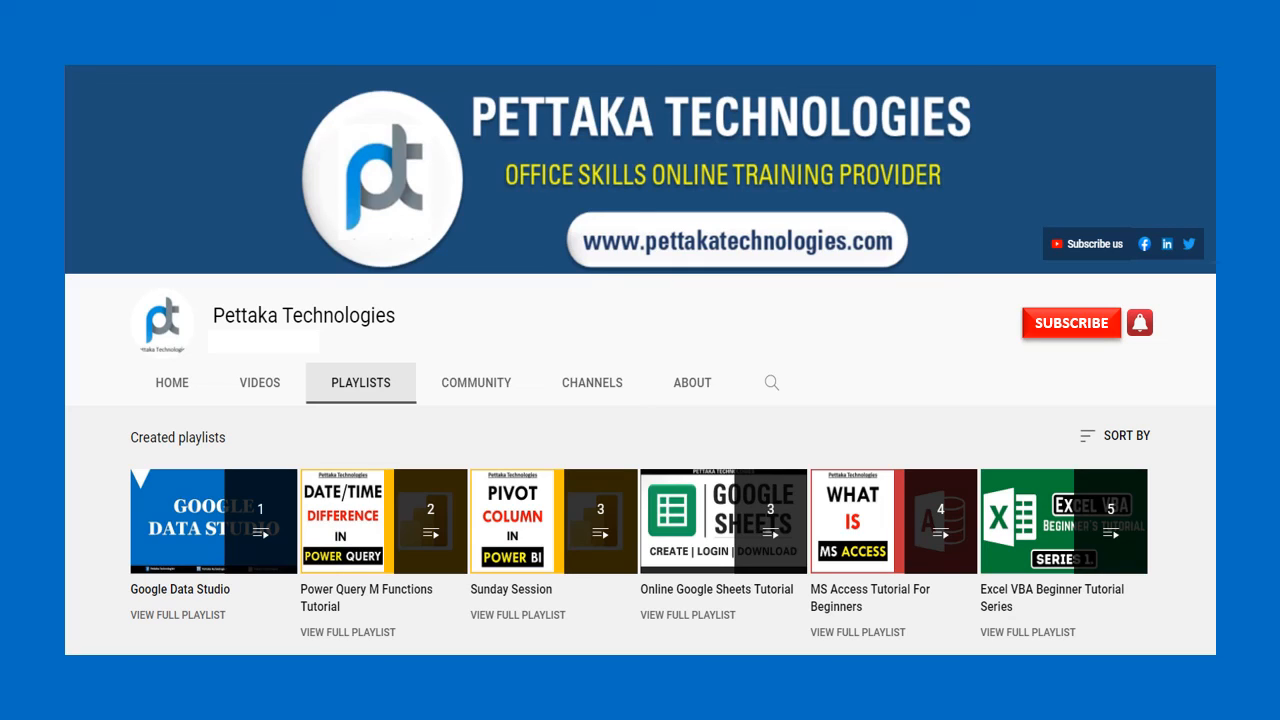
- Subscribe to the Pettaka Technologies YouTube channel
click(1071, 322)
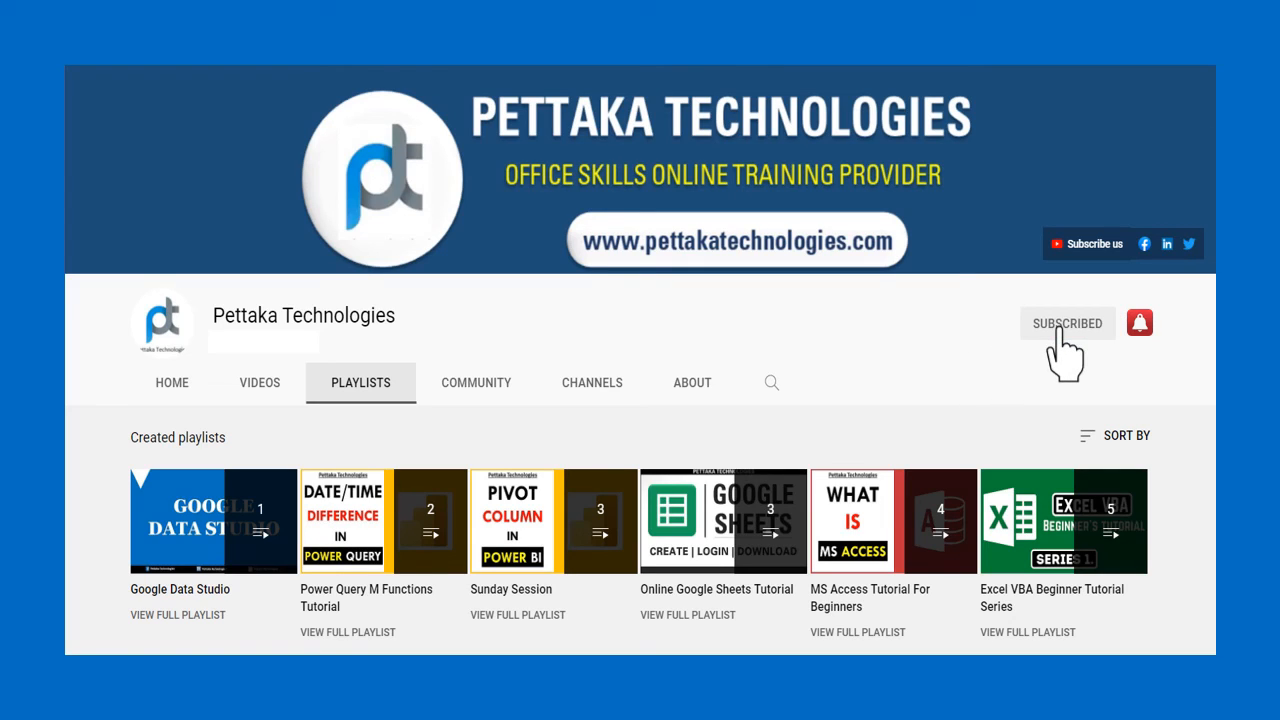